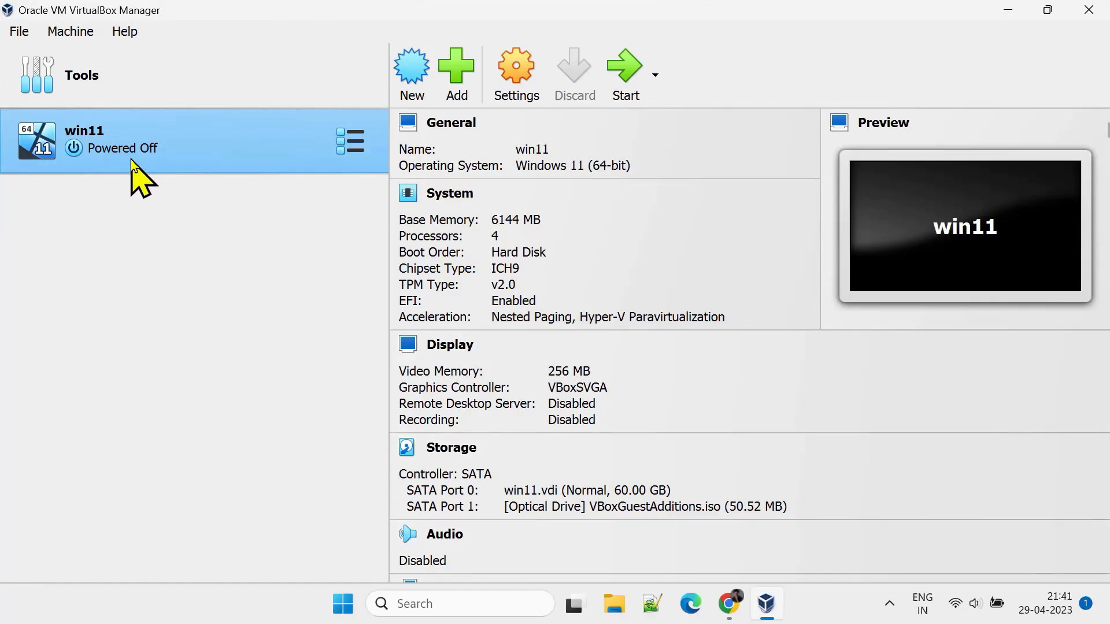
- Confirm installed VirtualBox is 7.0.4 against the 7.0.8 release on the download page
click(124, 31)
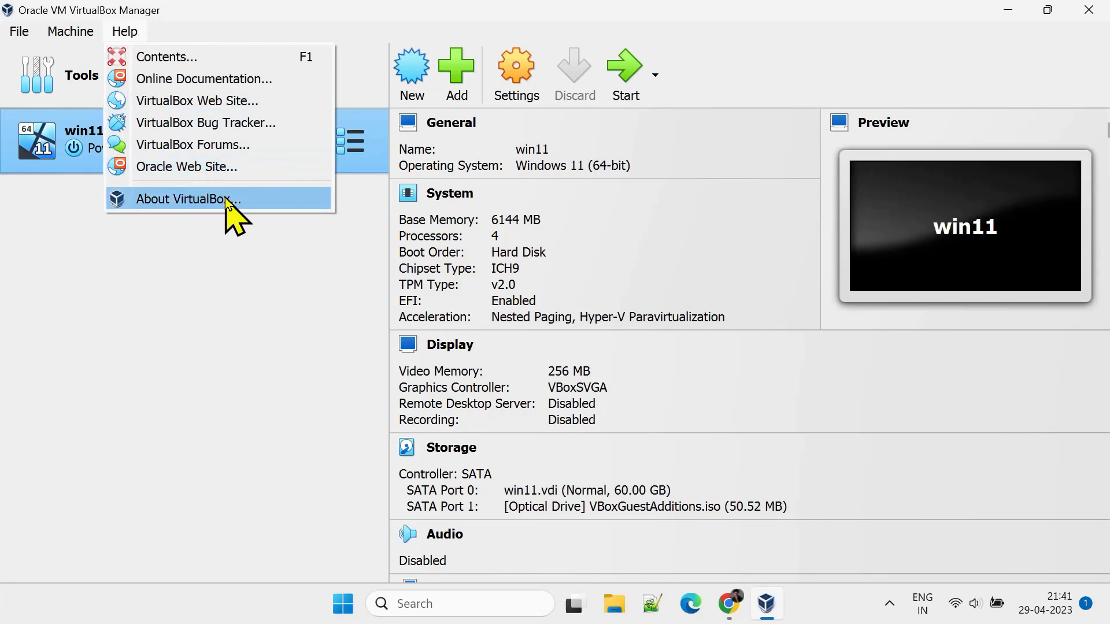
click(186, 199)
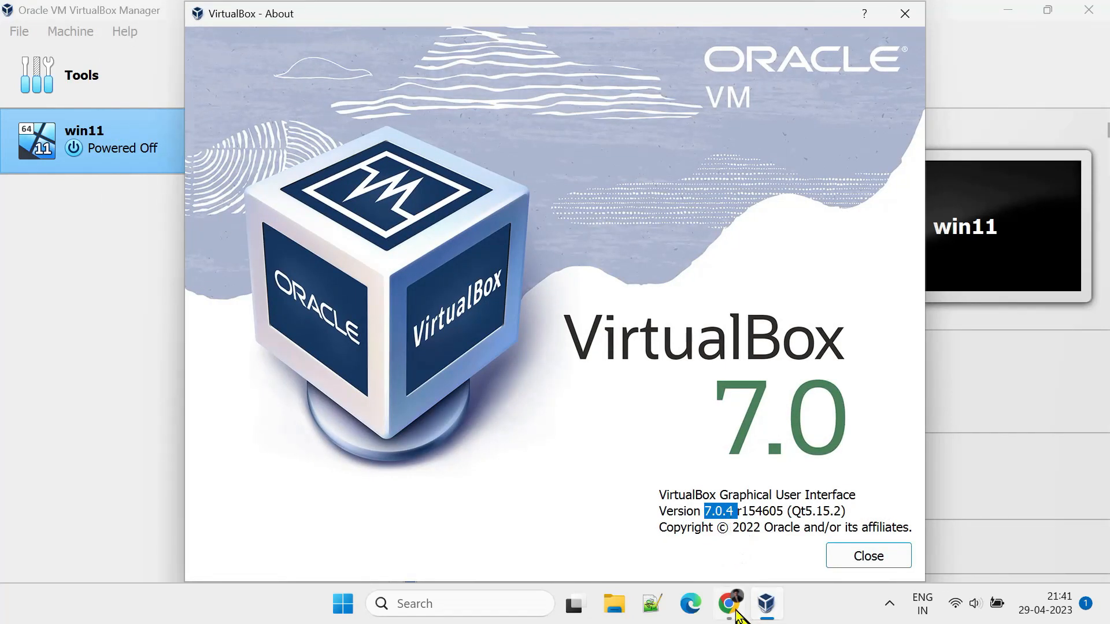
click(729, 603)
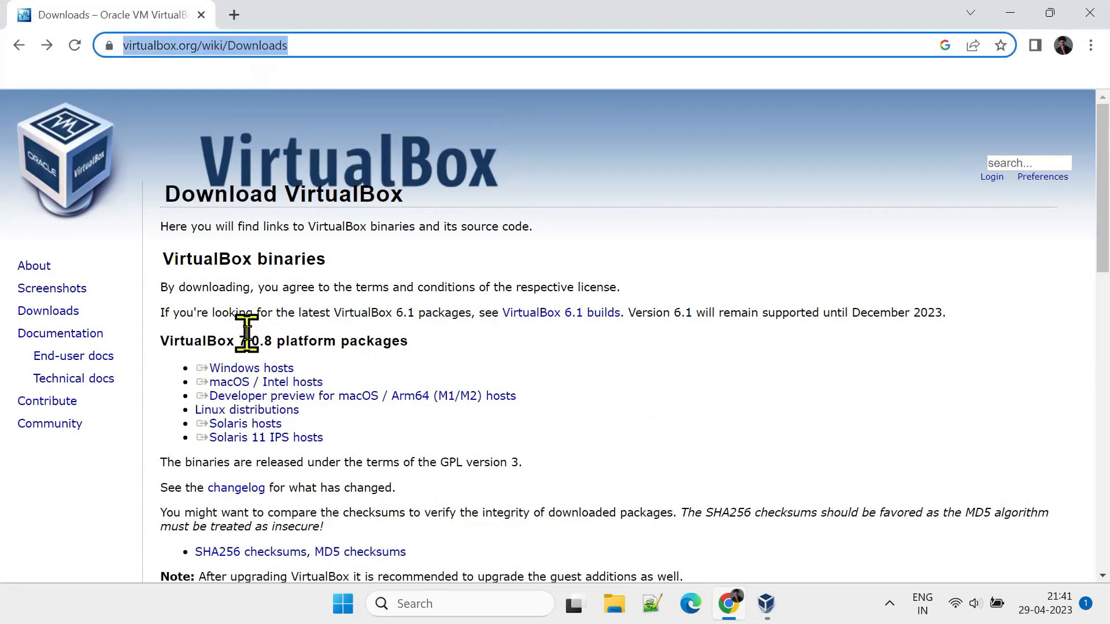
double_click(254, 341)
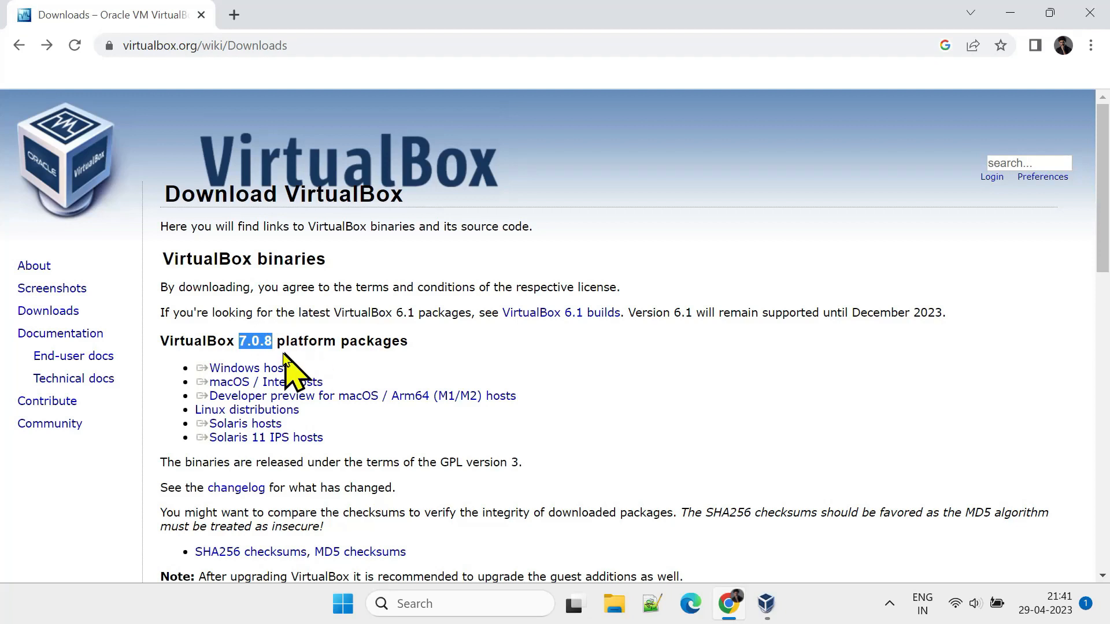
- Quit the VirtualBox manager from its taskbar jump list before upgrading
right_click(765, 604)
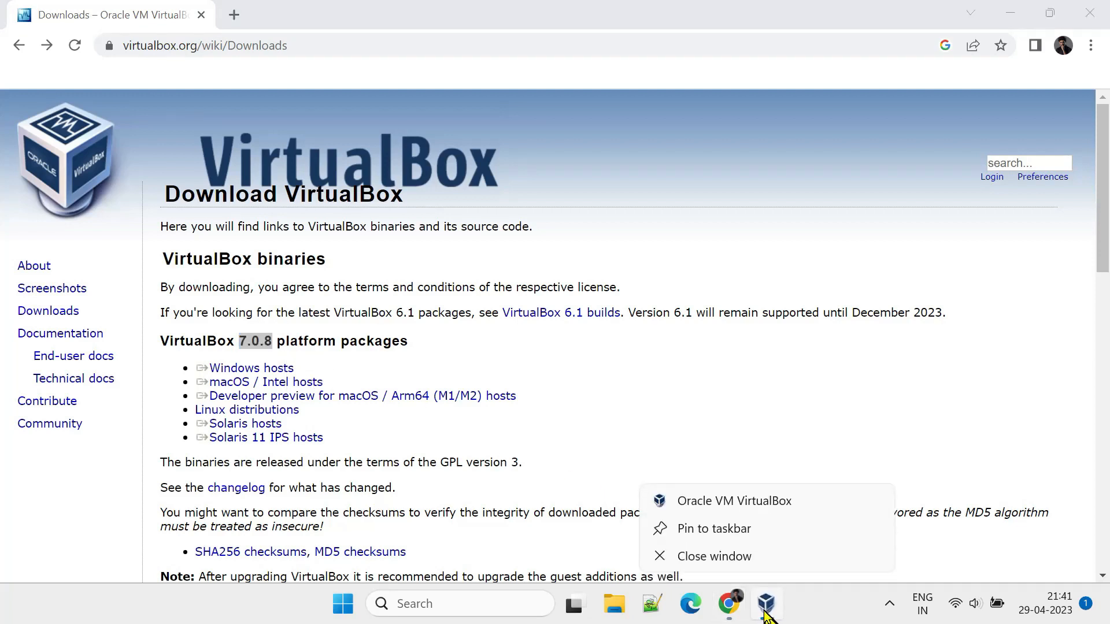
click(734, 501)
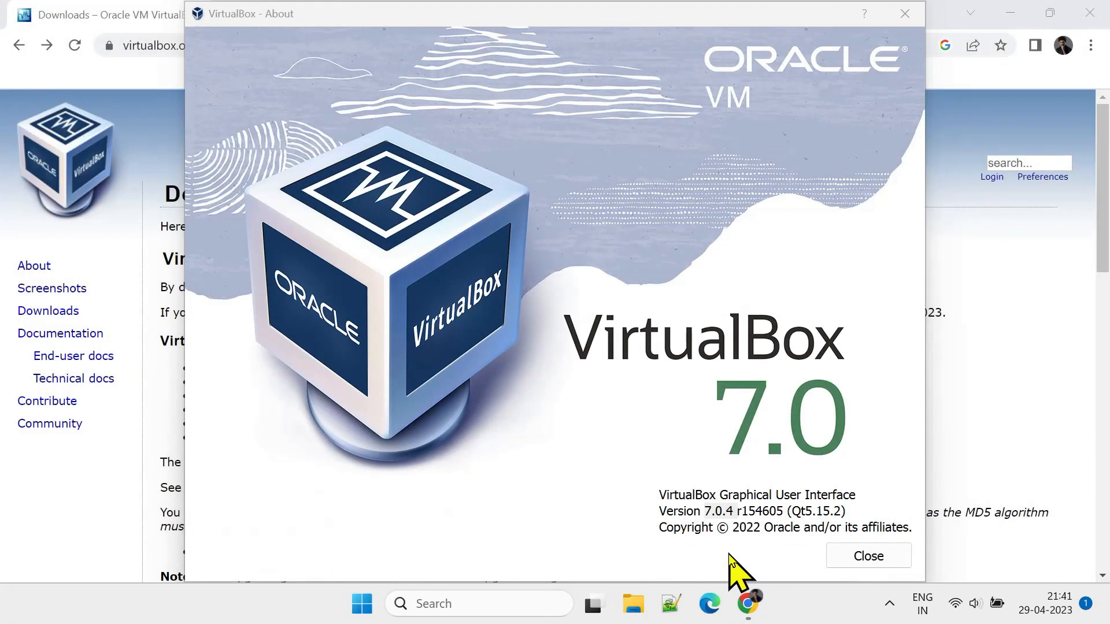
click(868, 555)
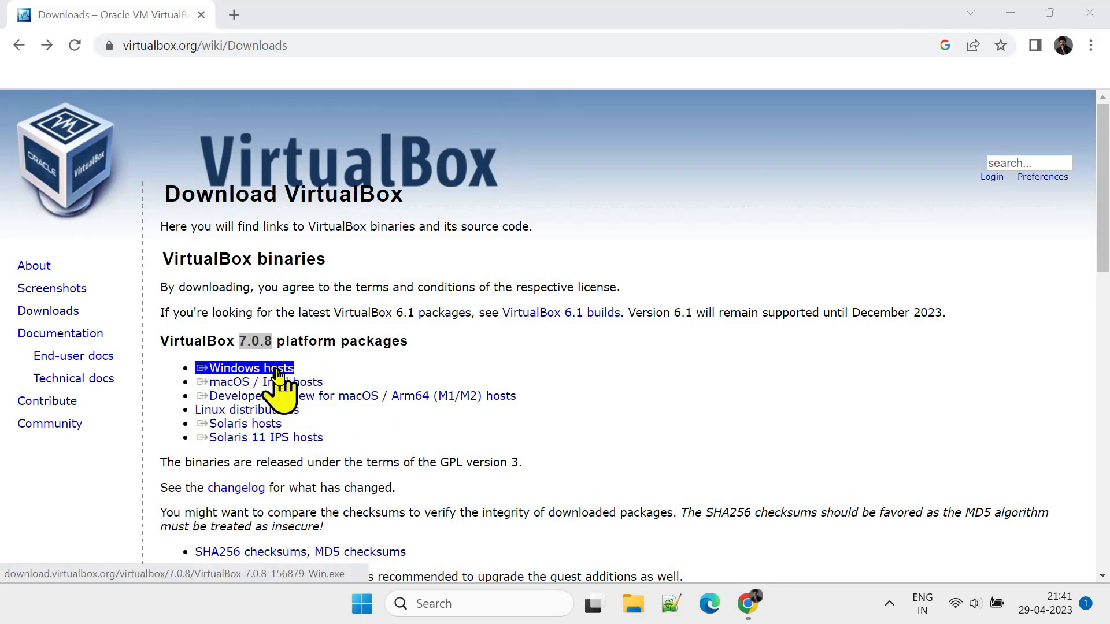
- Download the 7.0.8 Windows hosts installer and run its setup wizard to completion
click(247, 369)
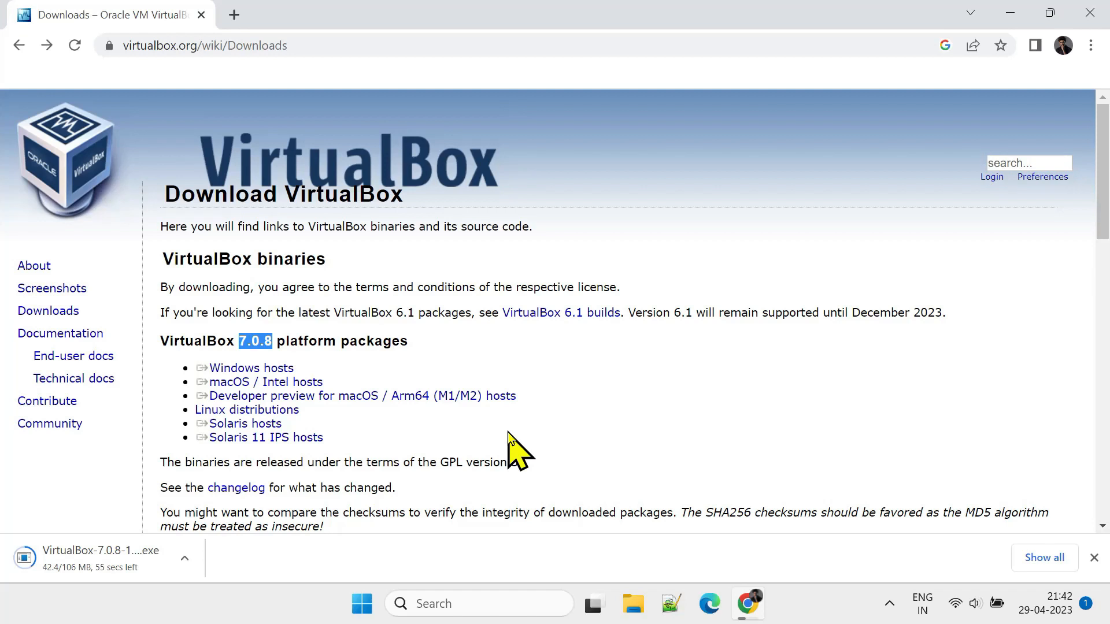
mouse_move(519, 453)
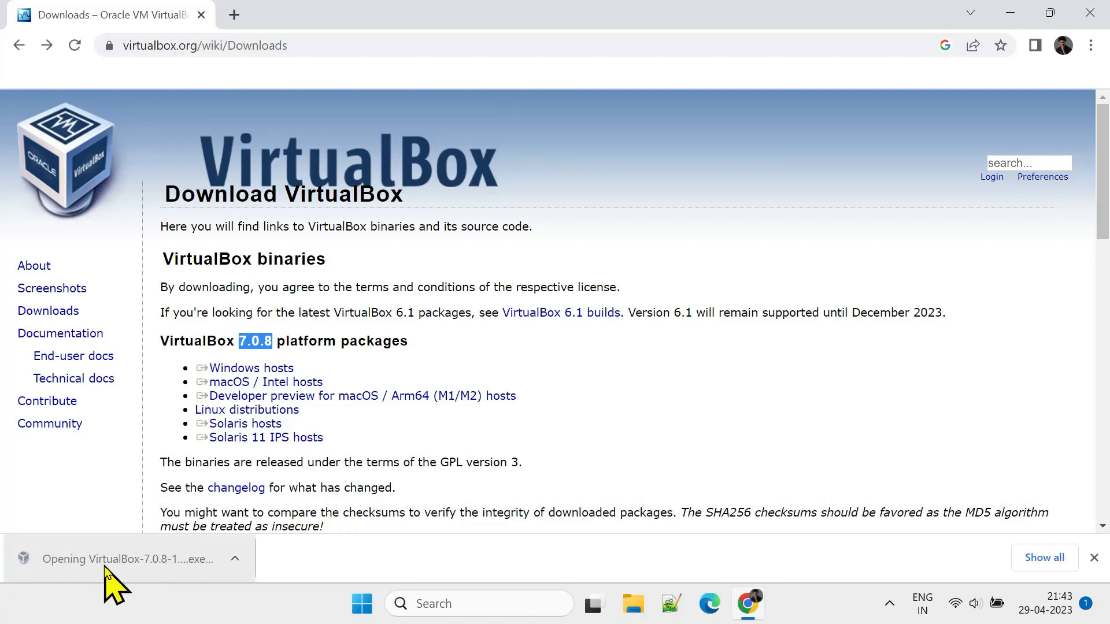
click(127, 559)
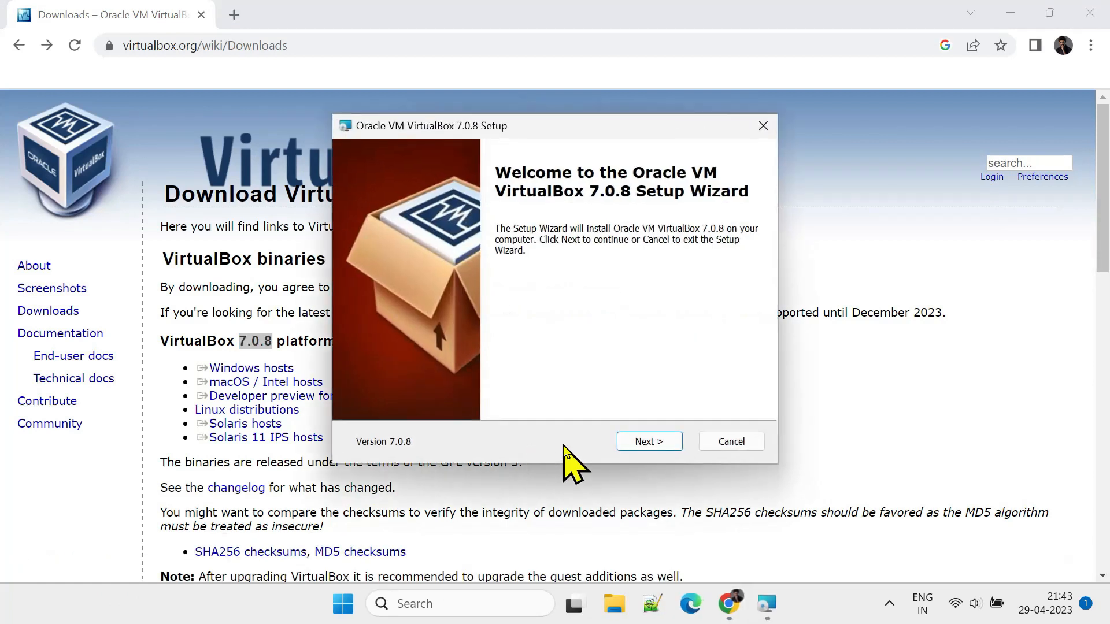
click(650, 442)
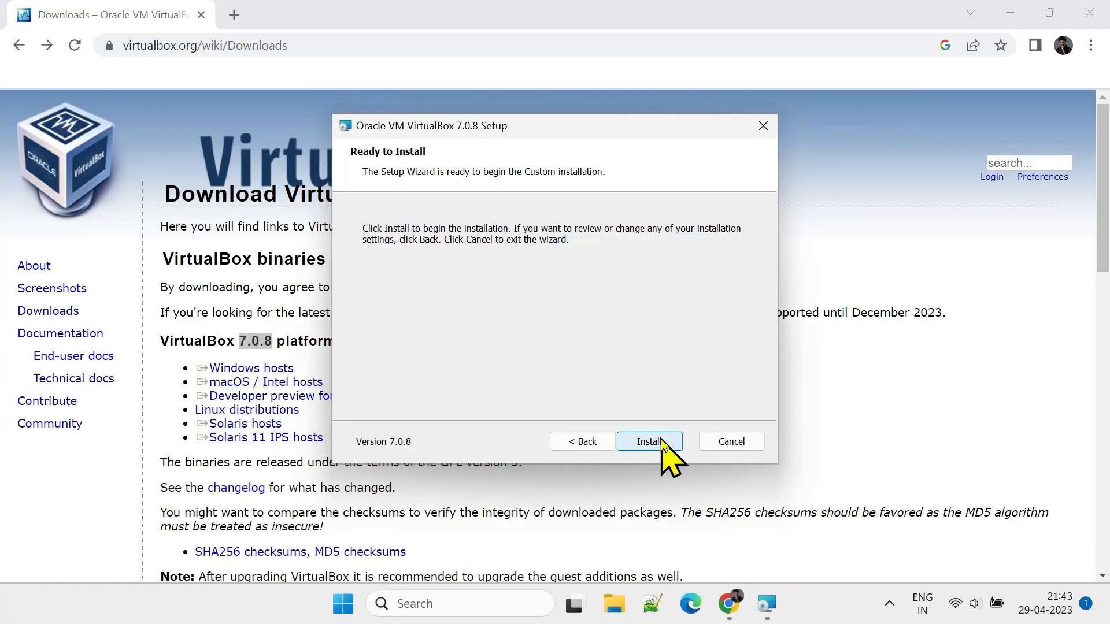
click(650, 442)
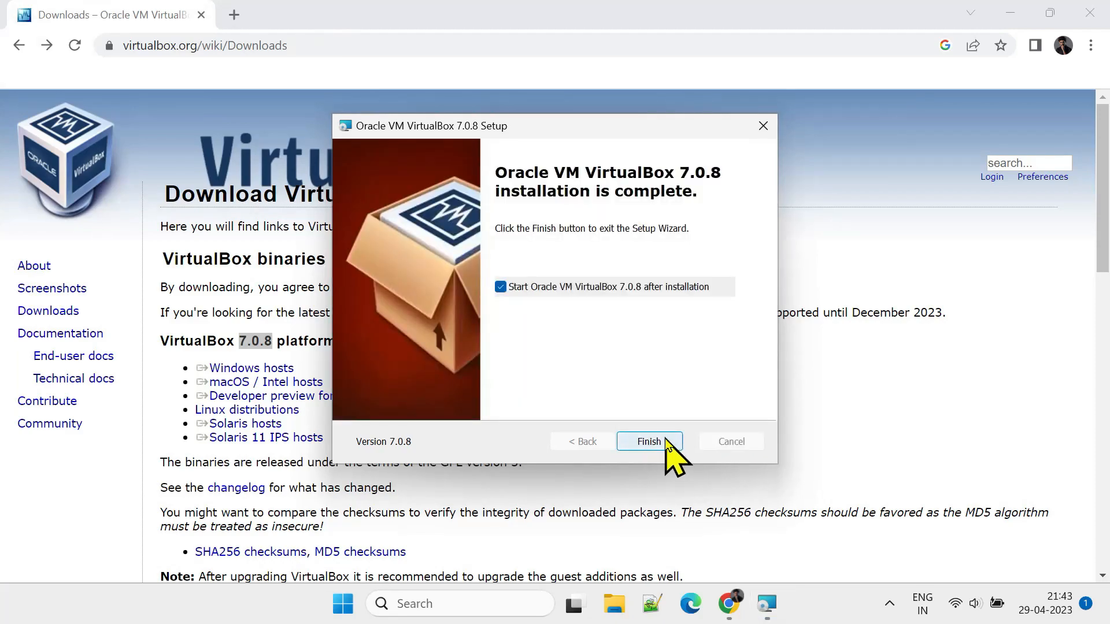
click(650, 442)
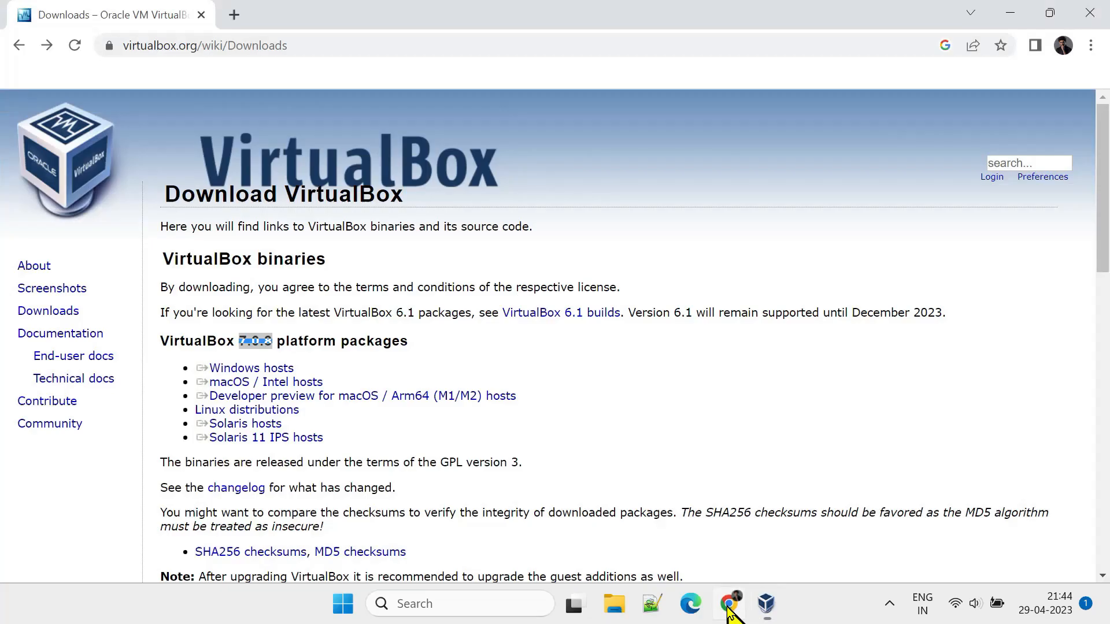
- Download the 7.0.8 Extension Pack for all supported platforms from the downloads page
scroll(down, 3)
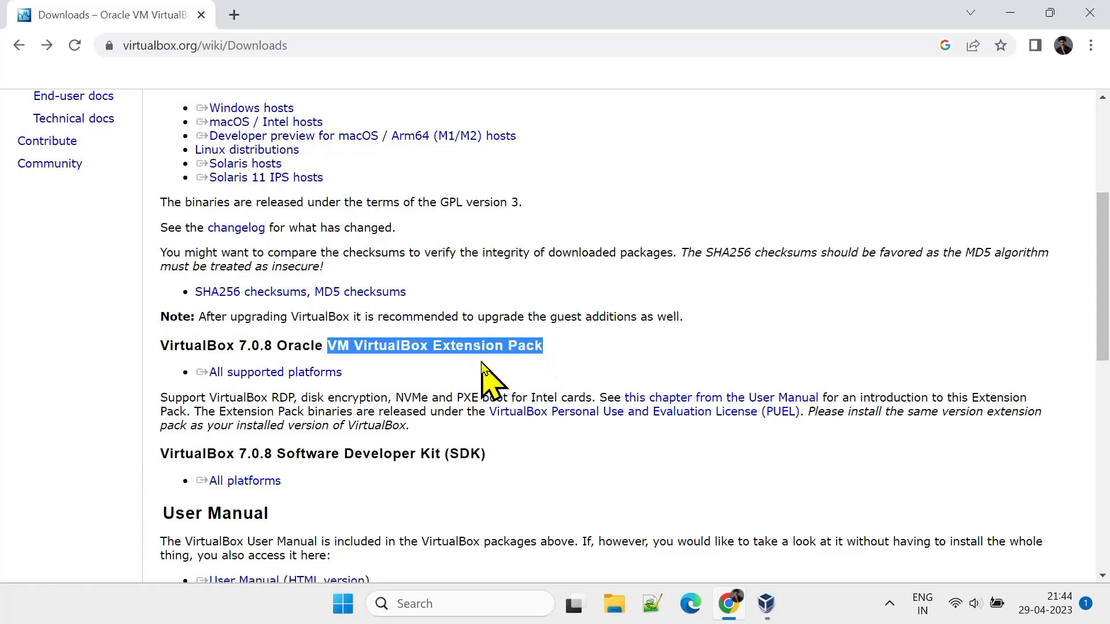
click(275, 372)
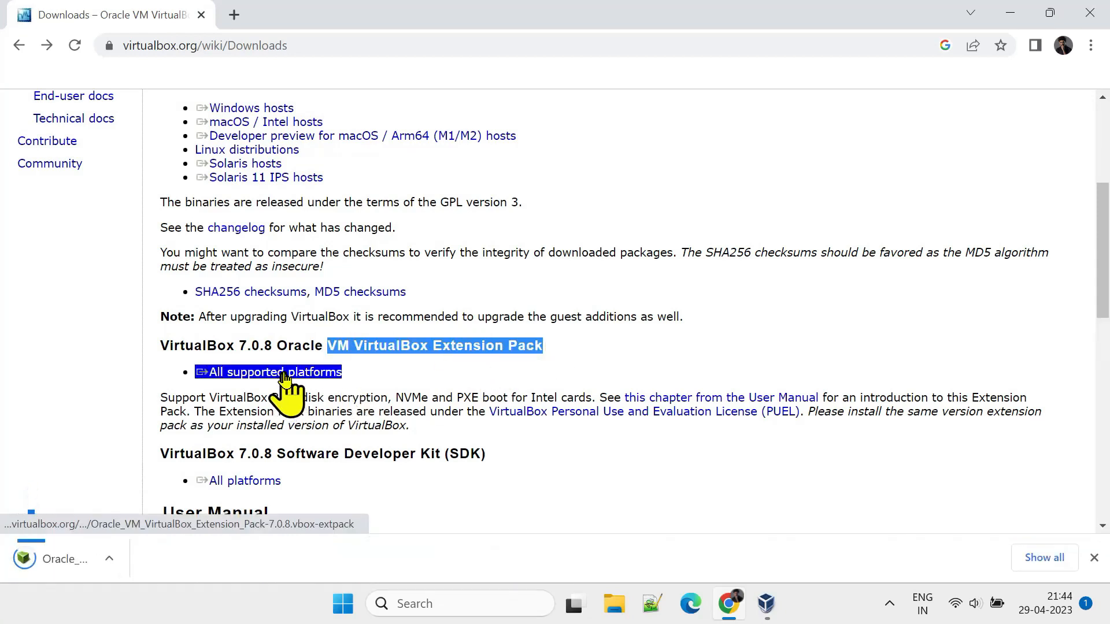
click(273, 372)
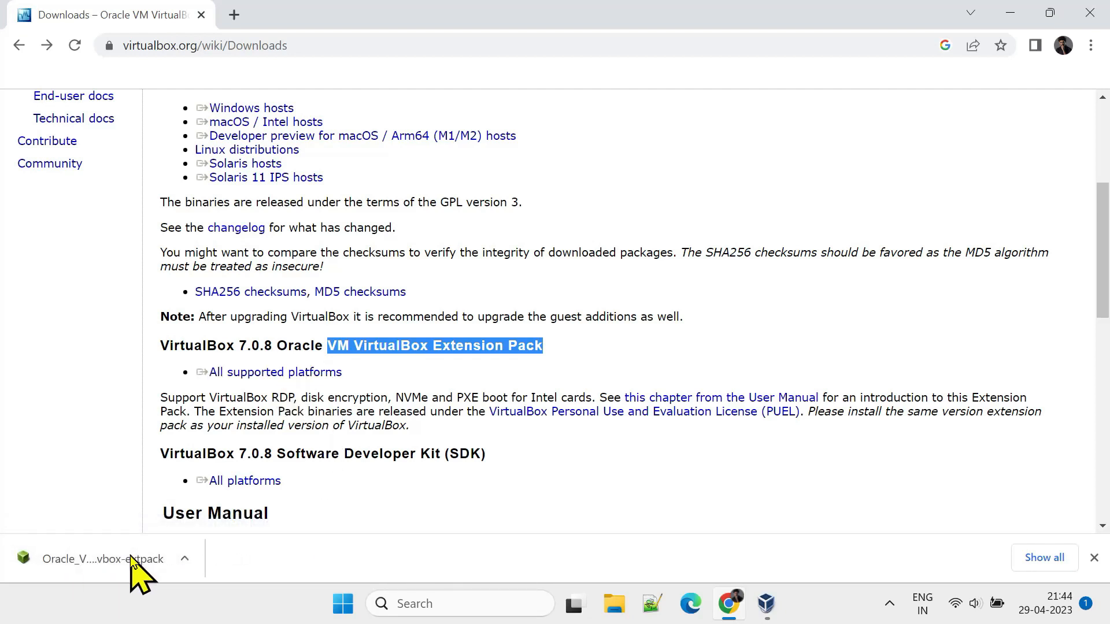
- Upgrade the 7.0.2 extension pack to 7.0.8 from the downloaded .vbox-extpack, accepting the license
click(104, 559)
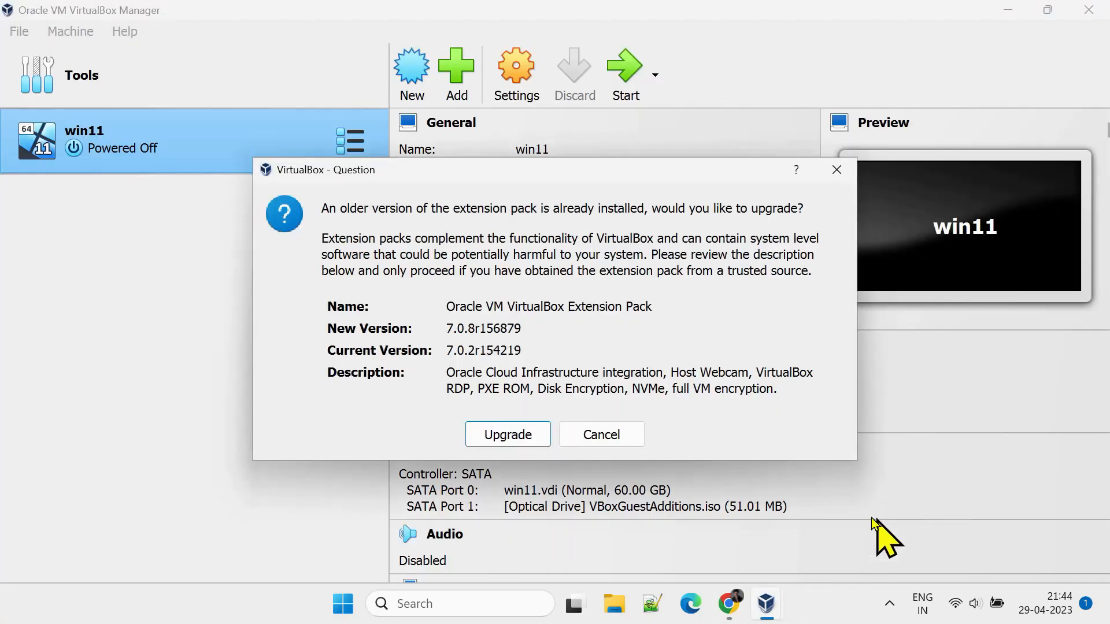
mouse_move(532, 449)
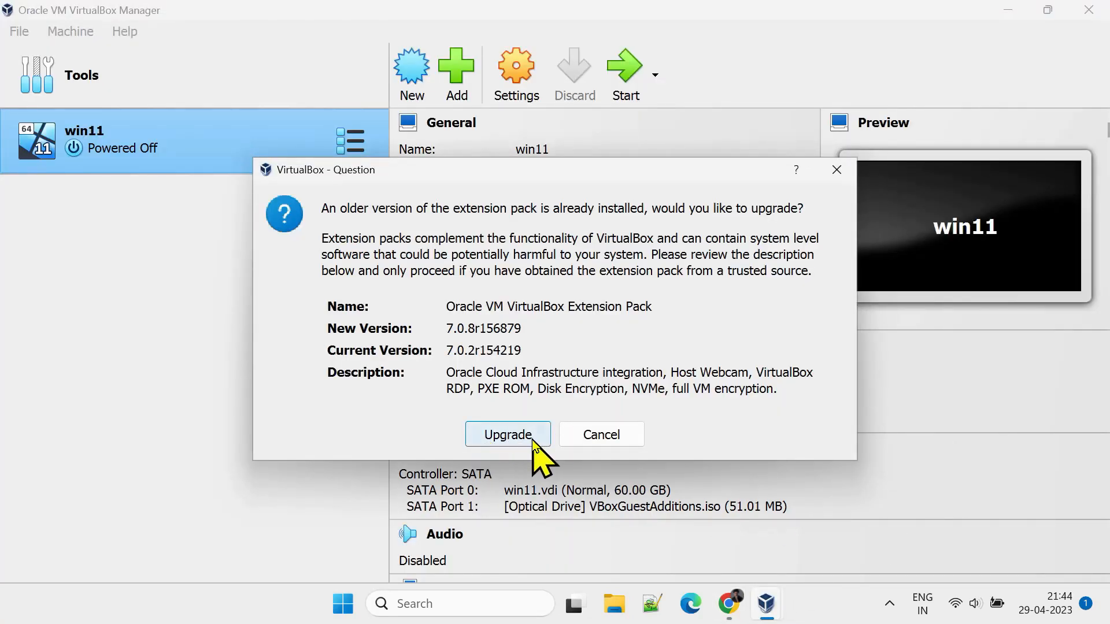
click(507, 434)
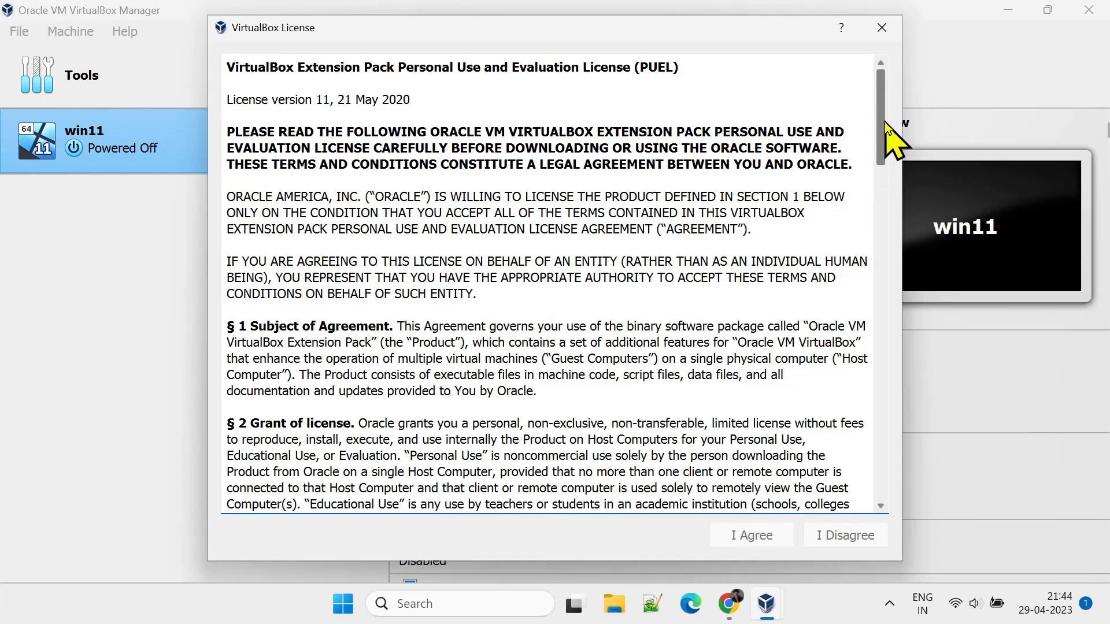
scroll(down, 3)
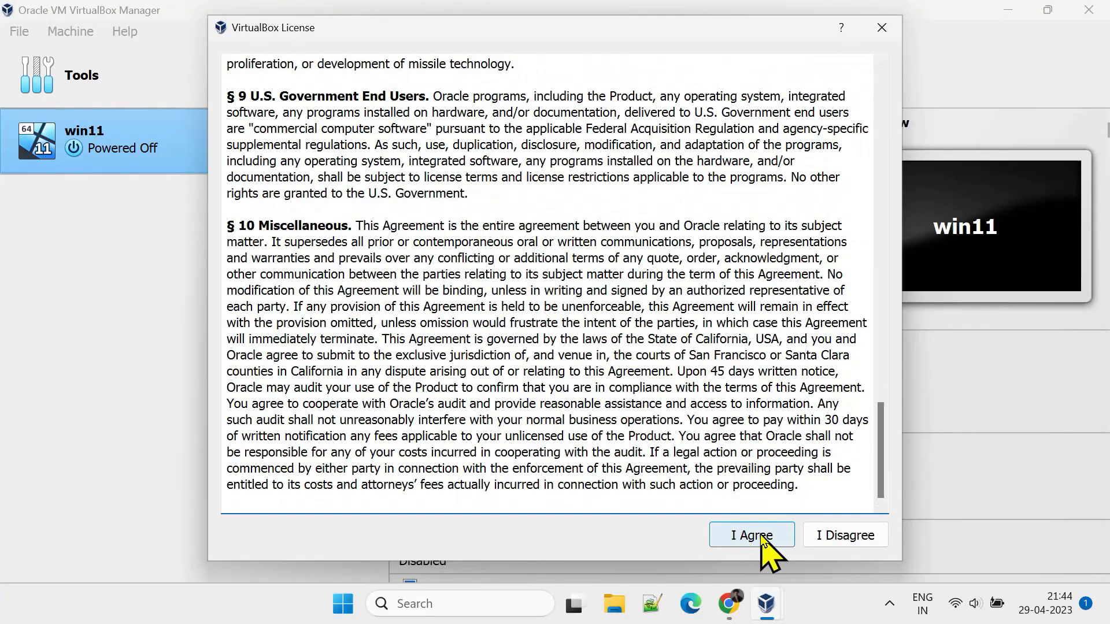
click(752, 534)
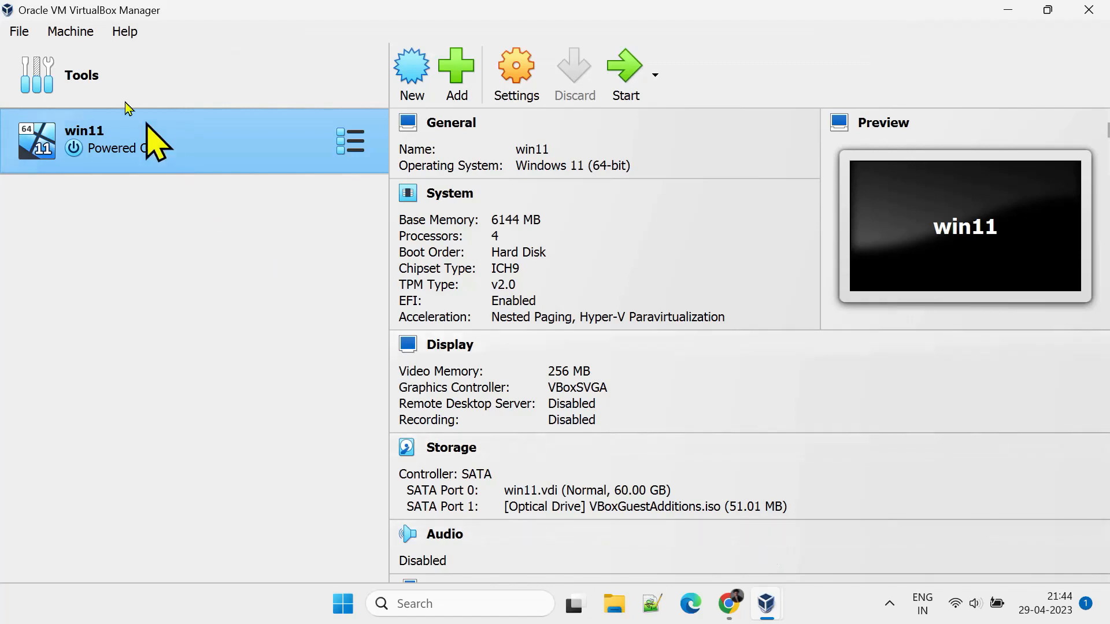
- Show the Extension Pack Manager to verify the installed pack
click(19, 31)
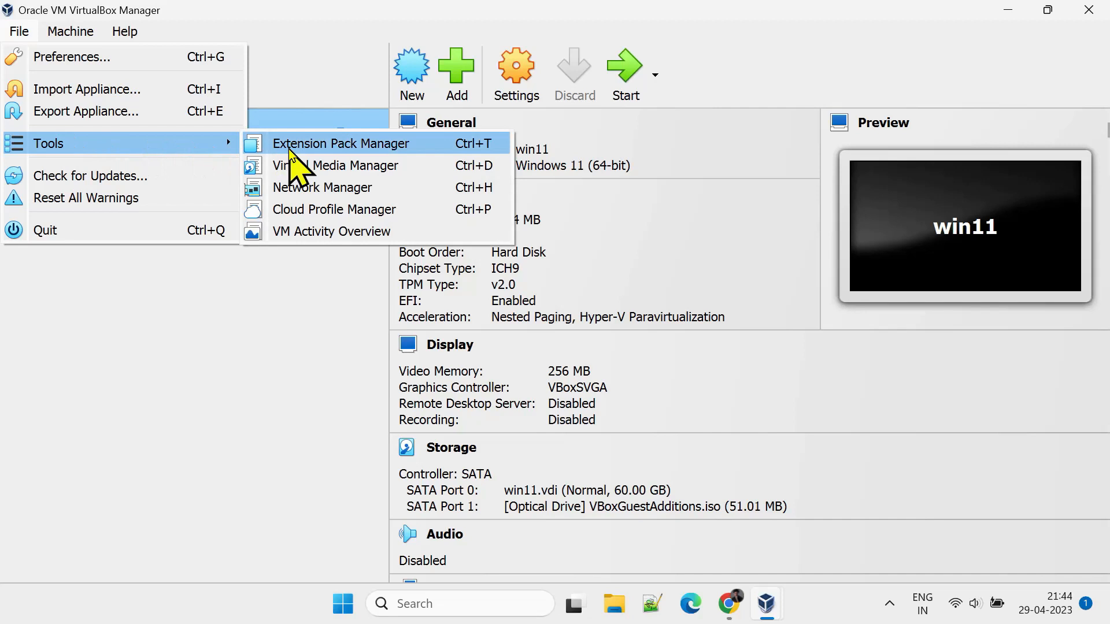
click(342, 143)
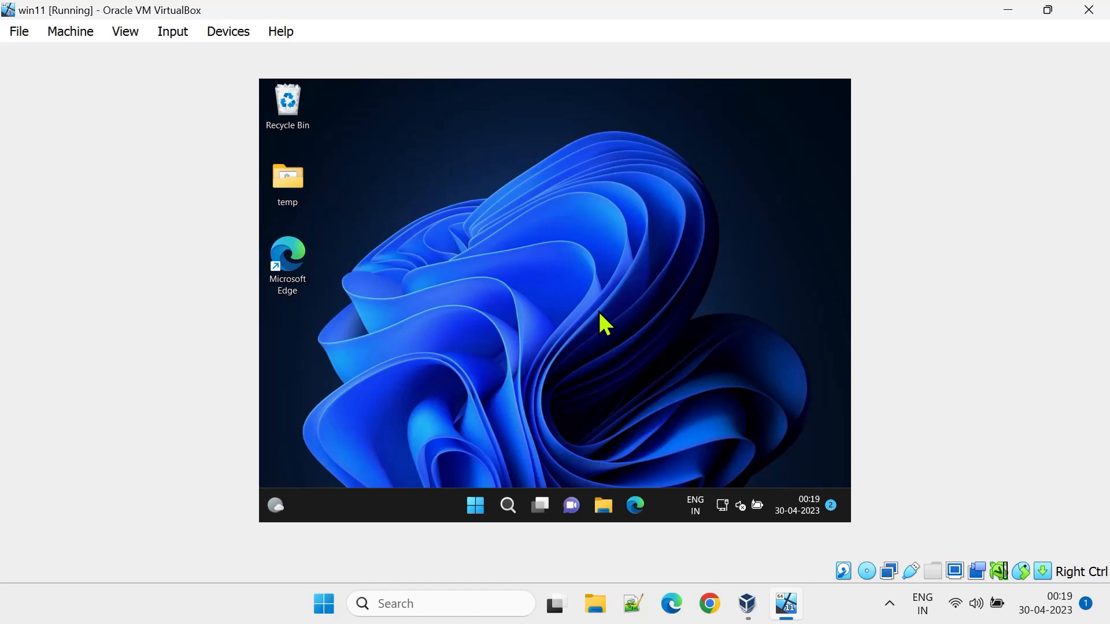
mouse_move(832, 101)
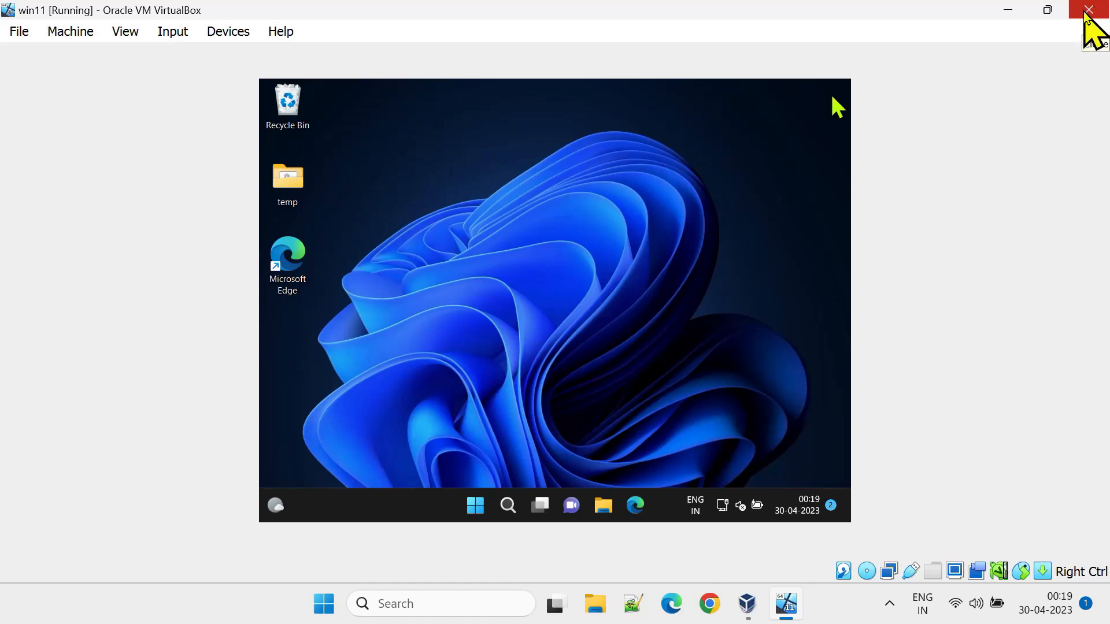
mouse_move(634, 439)
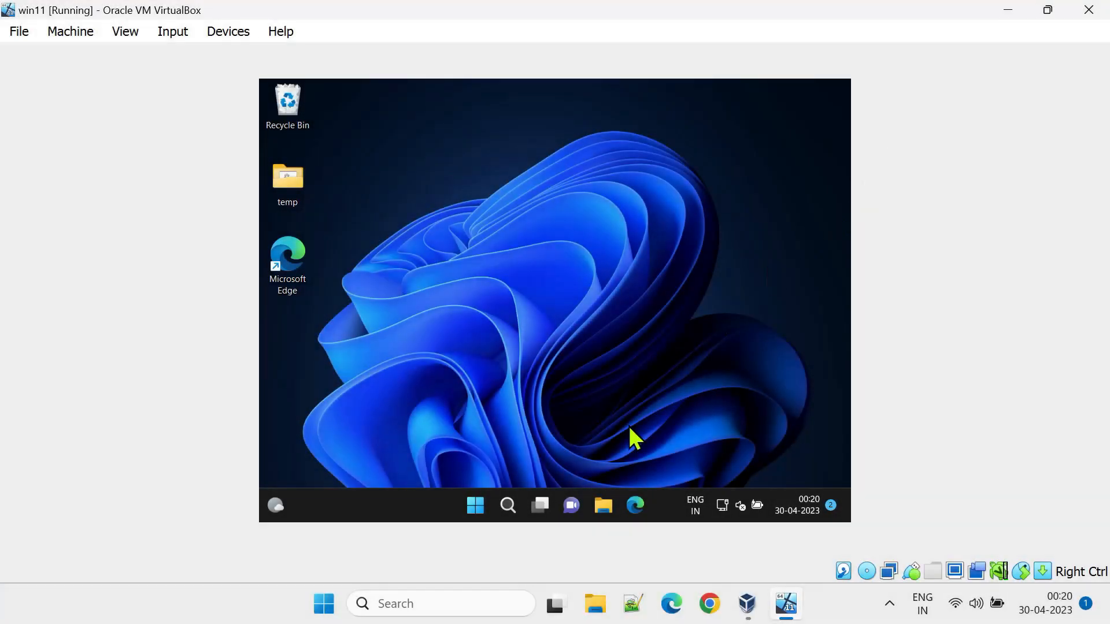
- Locate Oracle VM VirtualBox Guest Additions 7.0.4 in the guest's Programs and Features
text(cont)
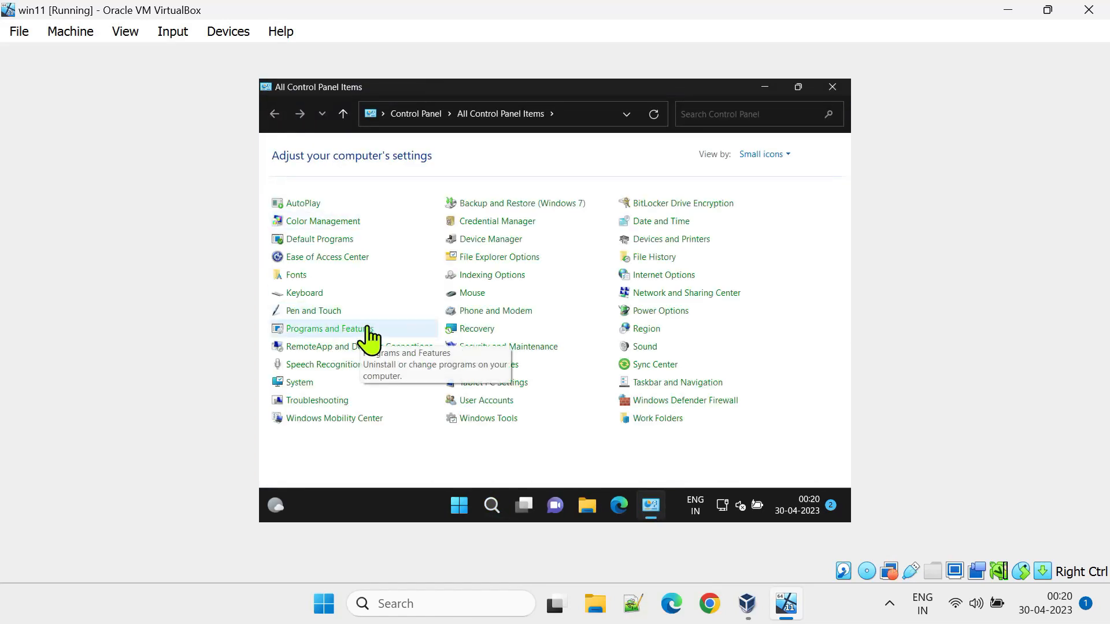
click(328, 329)
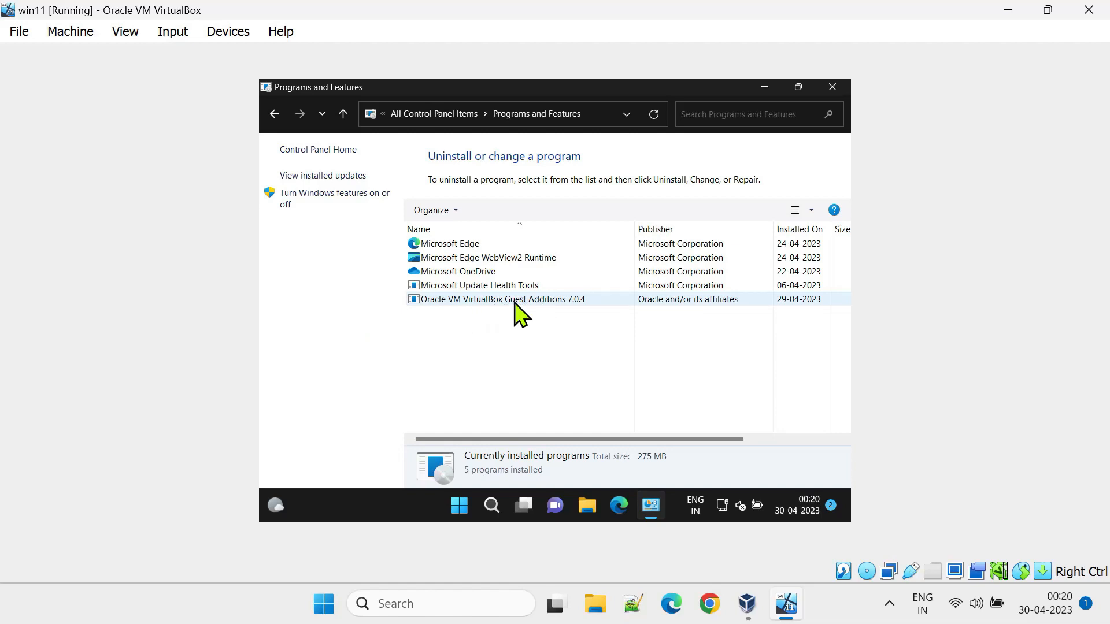
click(504, 298)
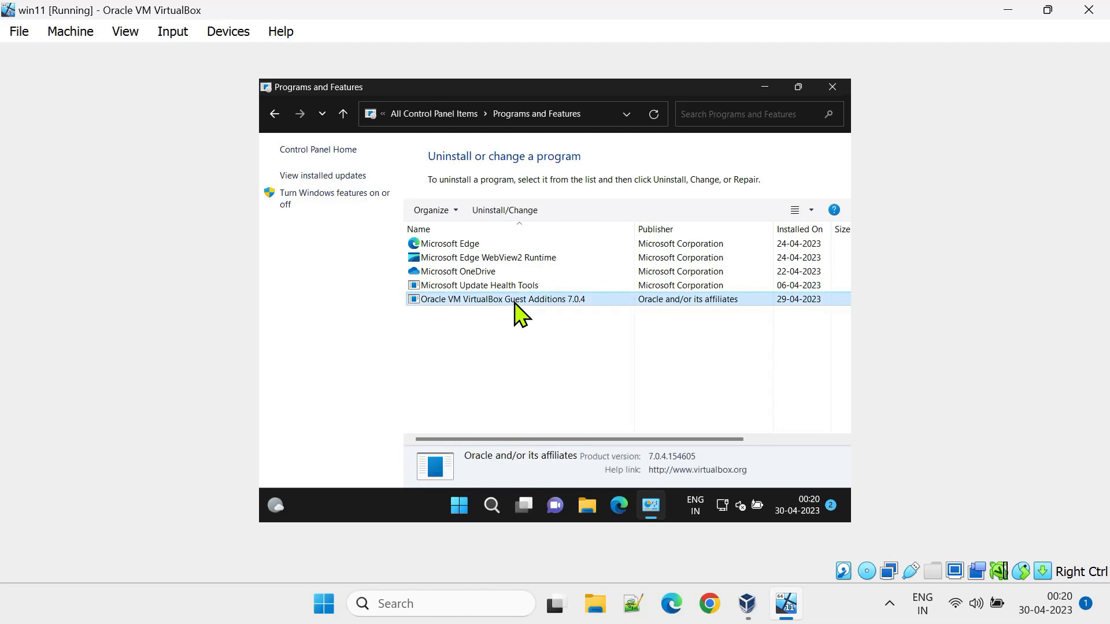
mouse_move(577, 310)
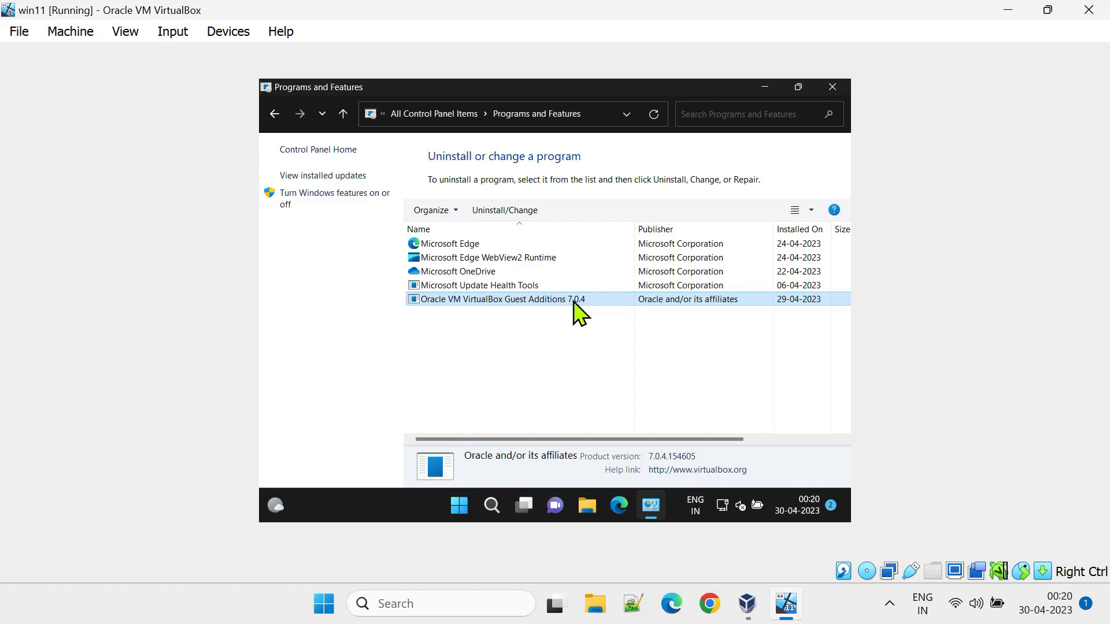
mouse_move(559, 320)
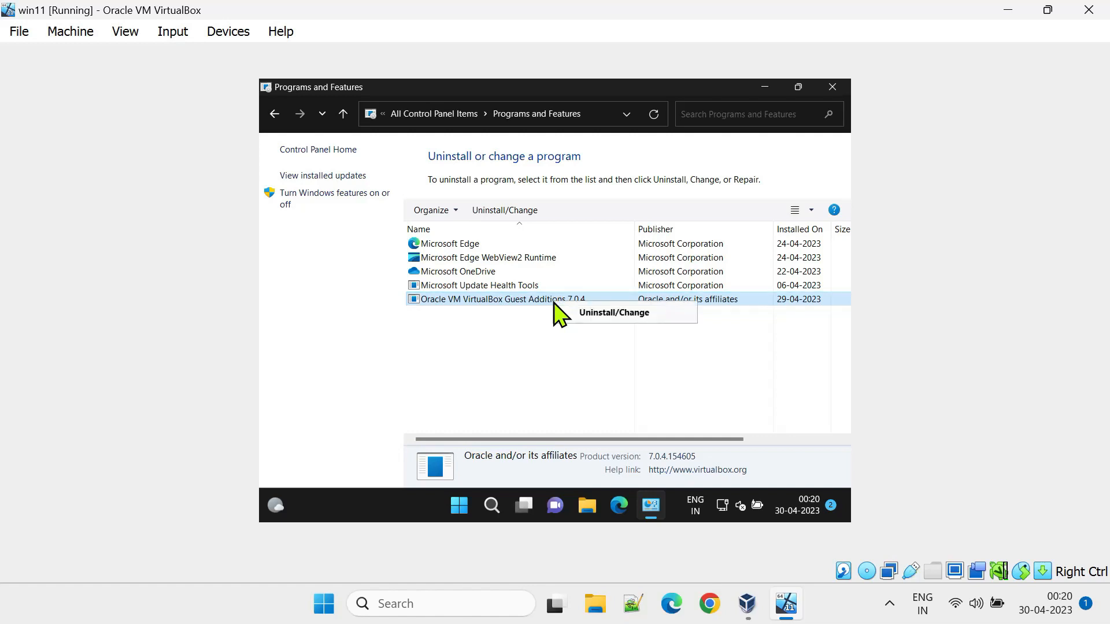
mouse_move(614, 328)
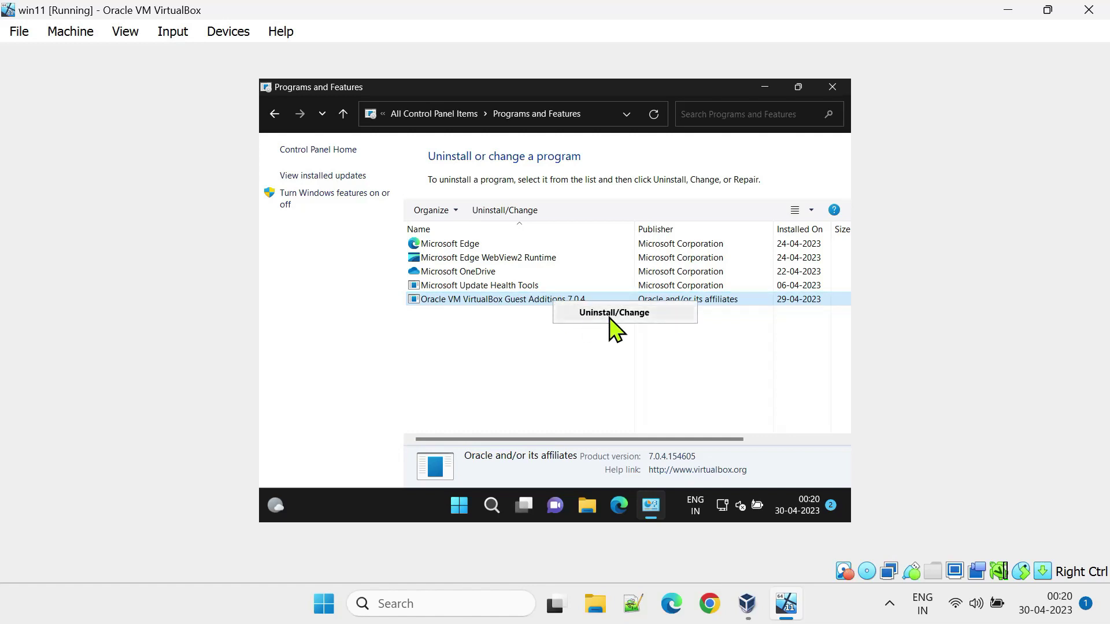
- Uninstall Guest Additions 7.0.4, approving UAC, and restart the Windows 11 guest
click(612, 312)
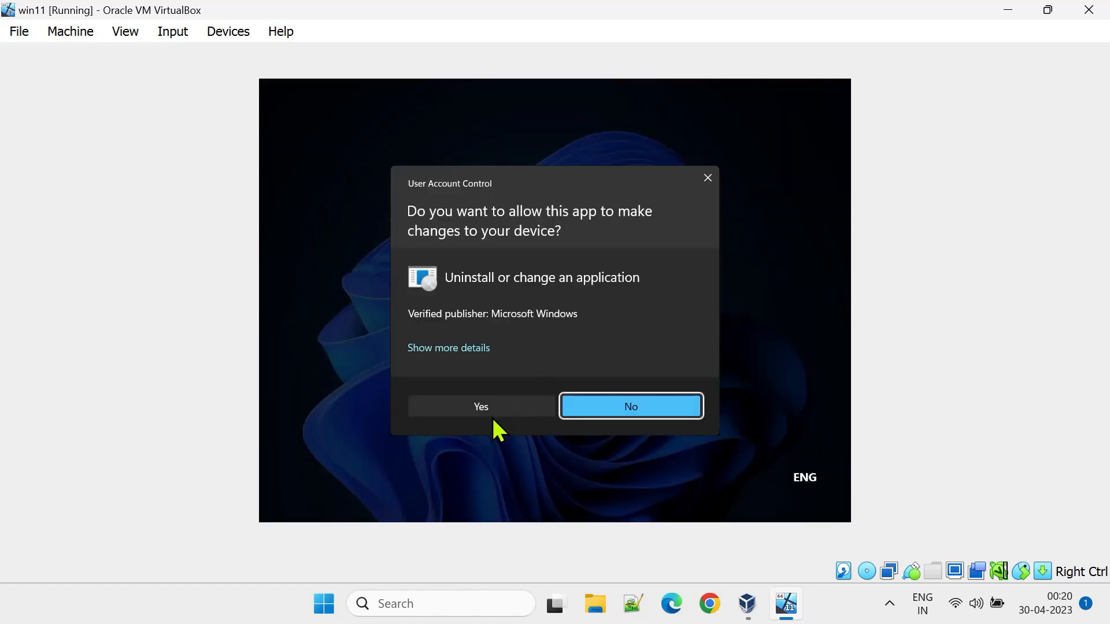
click(481, 407)
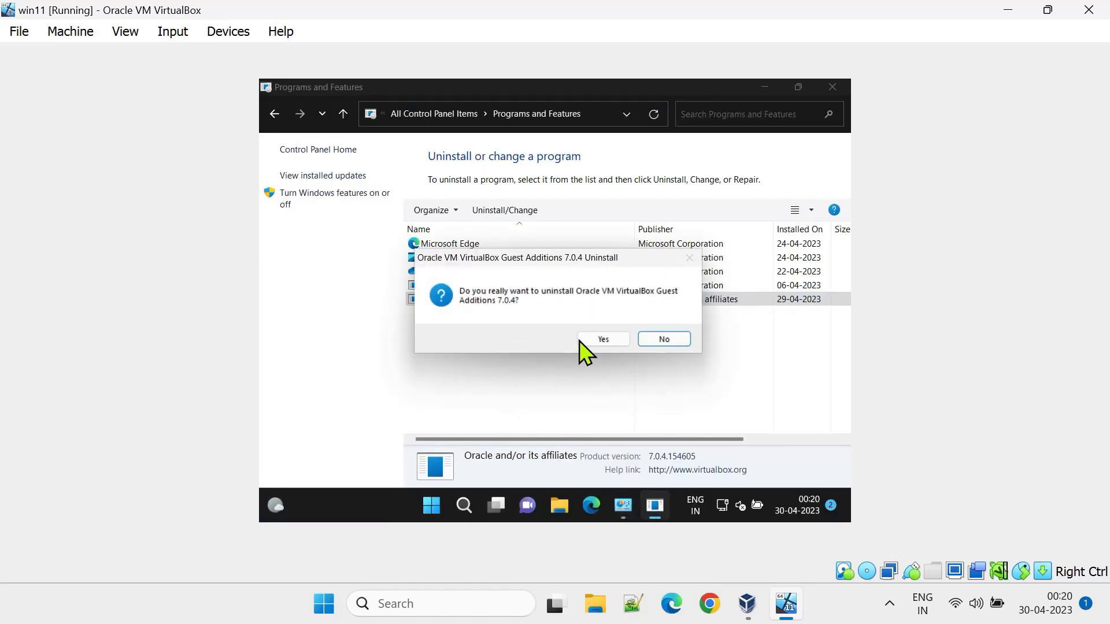
click(603, 339)
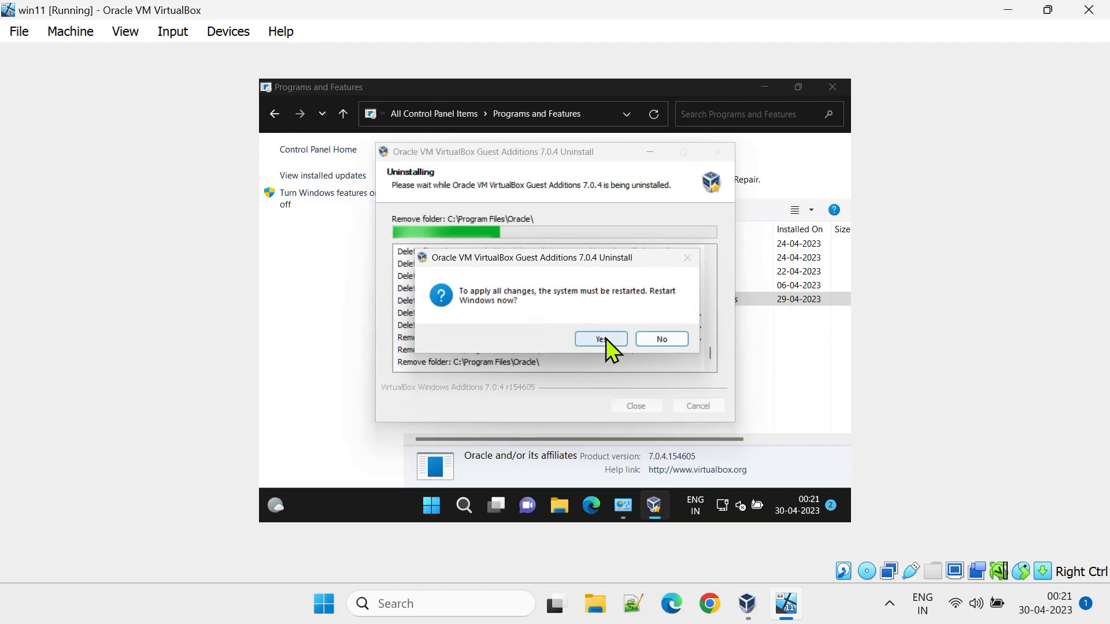
click(601, 338)
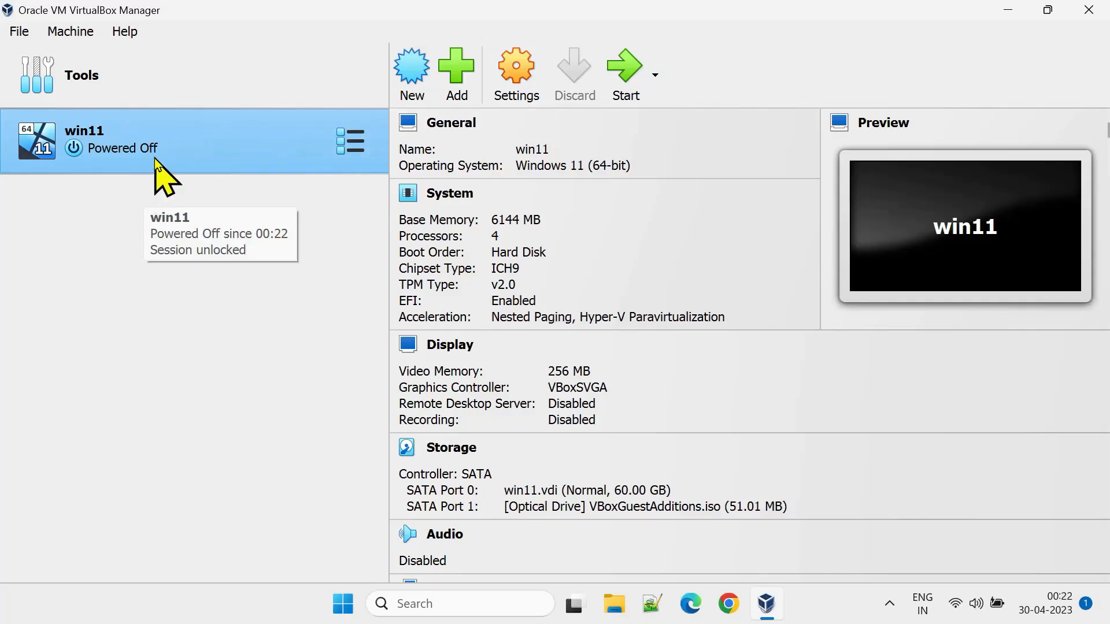
mouse_move(198, 156)
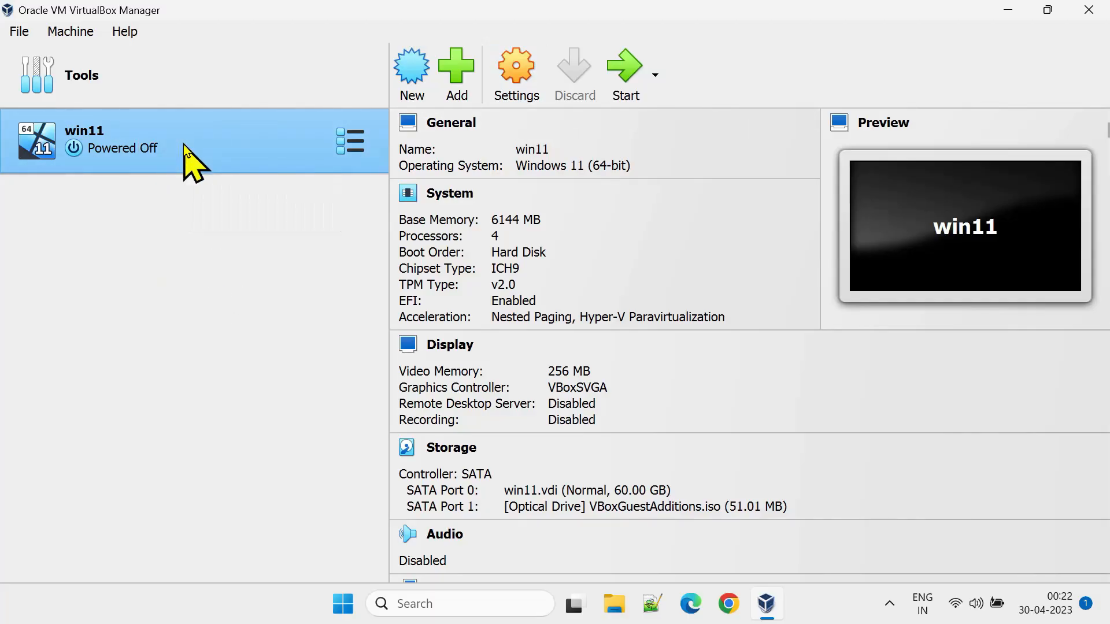
mouse_move(520, 75)
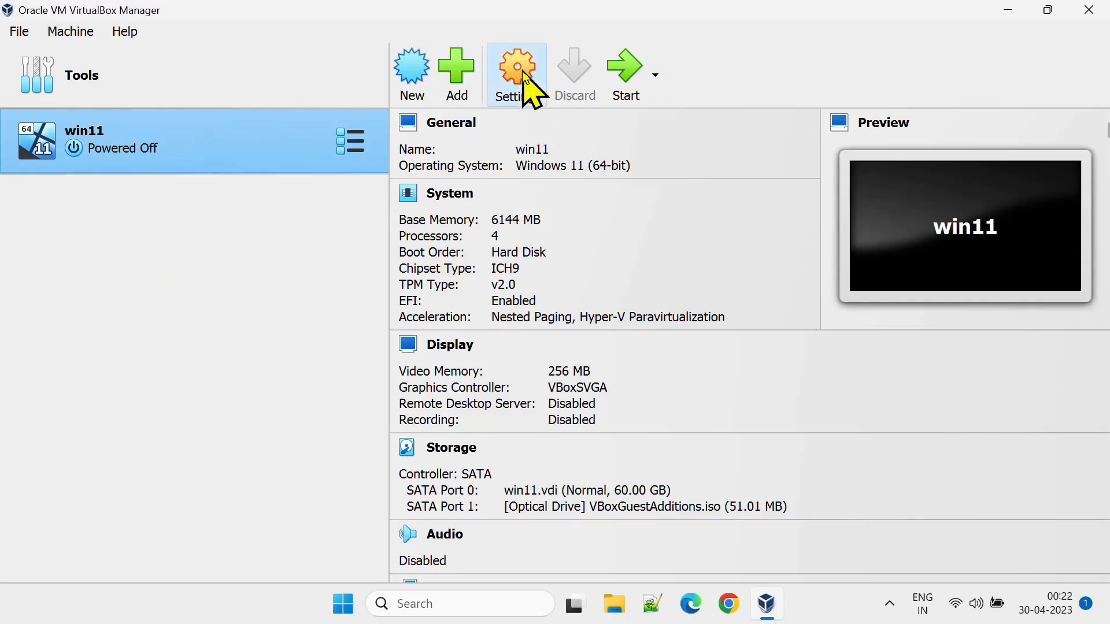
- Review win11's storage settings and the attached VBoxGuestAdditions.iso on the SATA controller
click(518, 65)
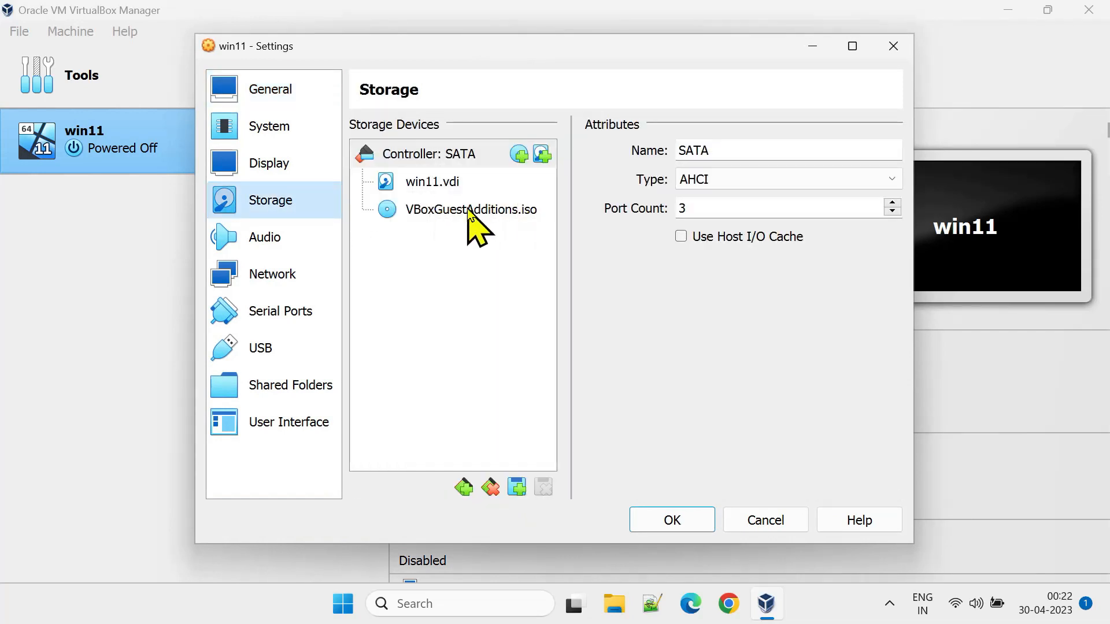
click(471, 210)
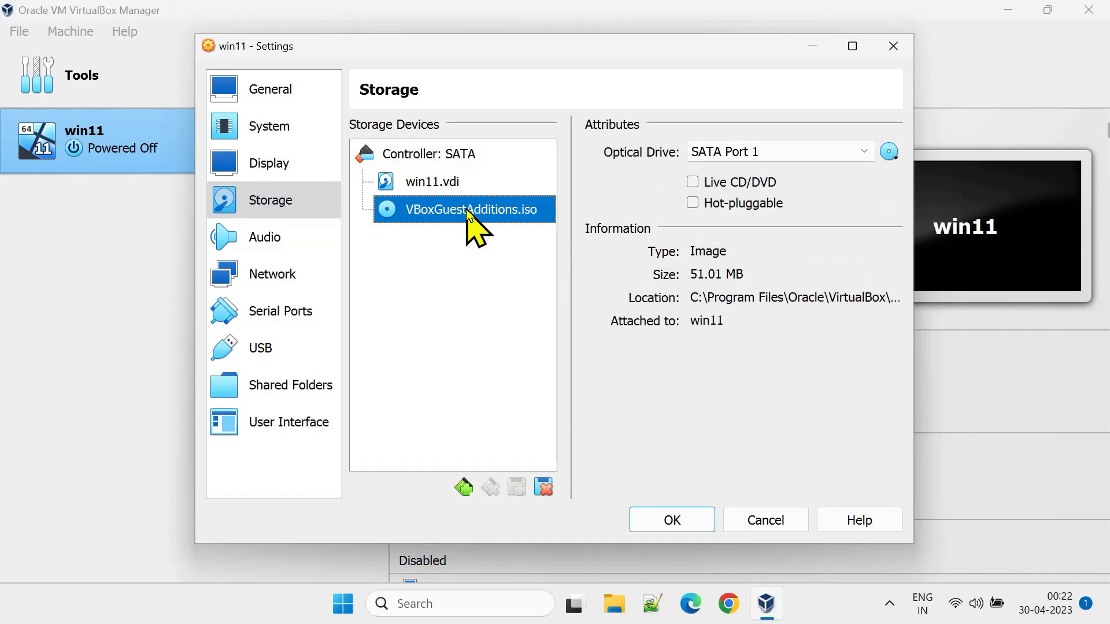
mouse_move(481, 232)
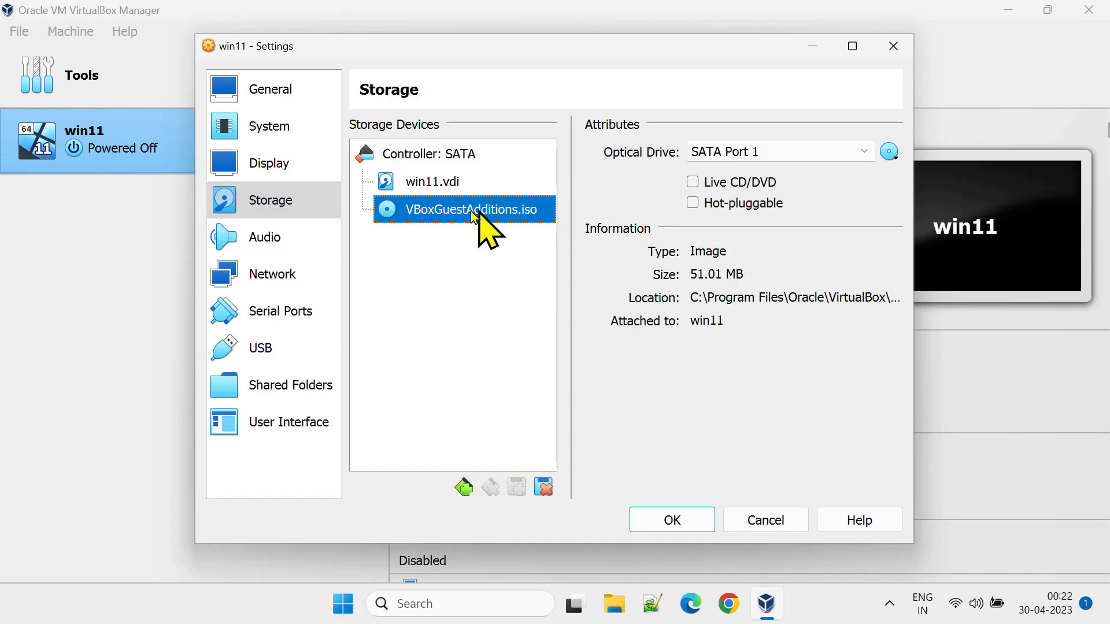
click(430, 155)
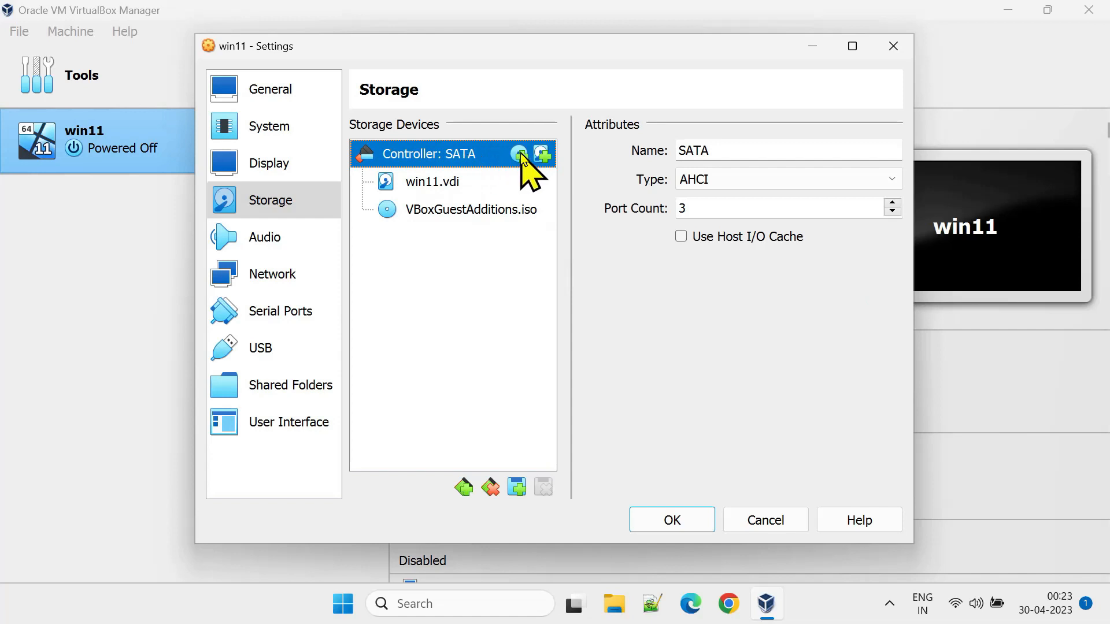
- Add a new optical drive on SATA Port 2 and leave it empty
click(518, 153)
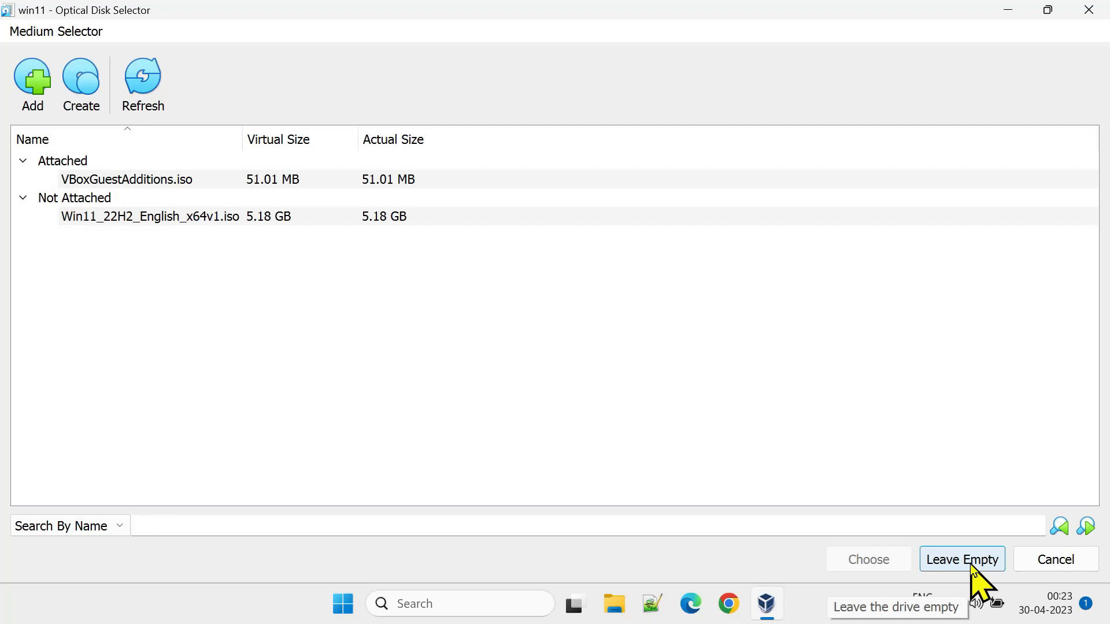
click(962, 559)
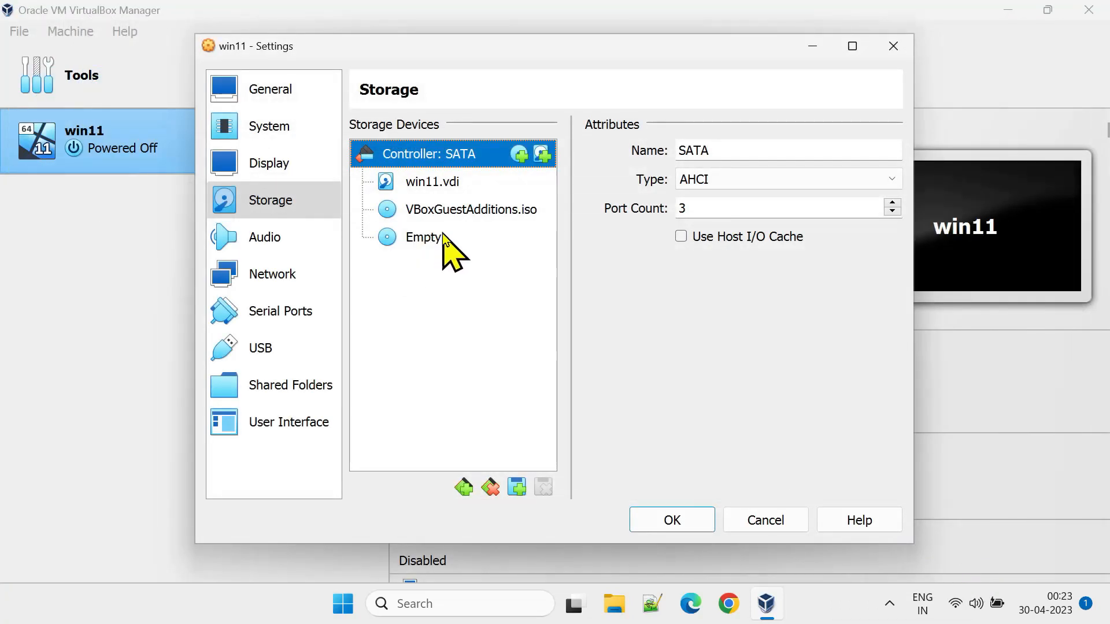
click(423, 237)
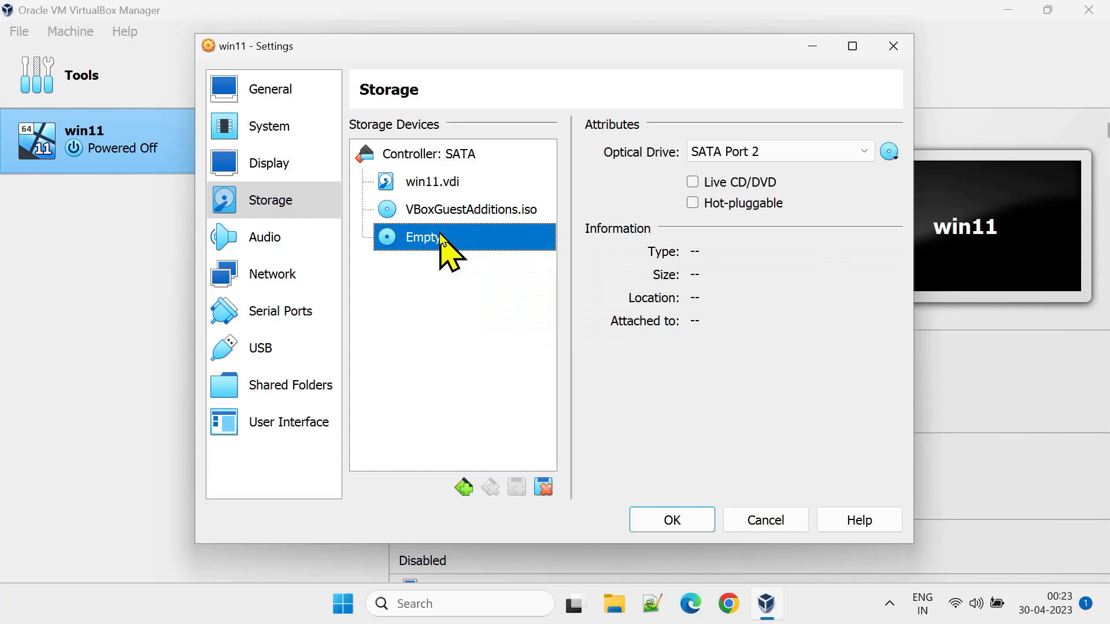
right_click(430, 237)
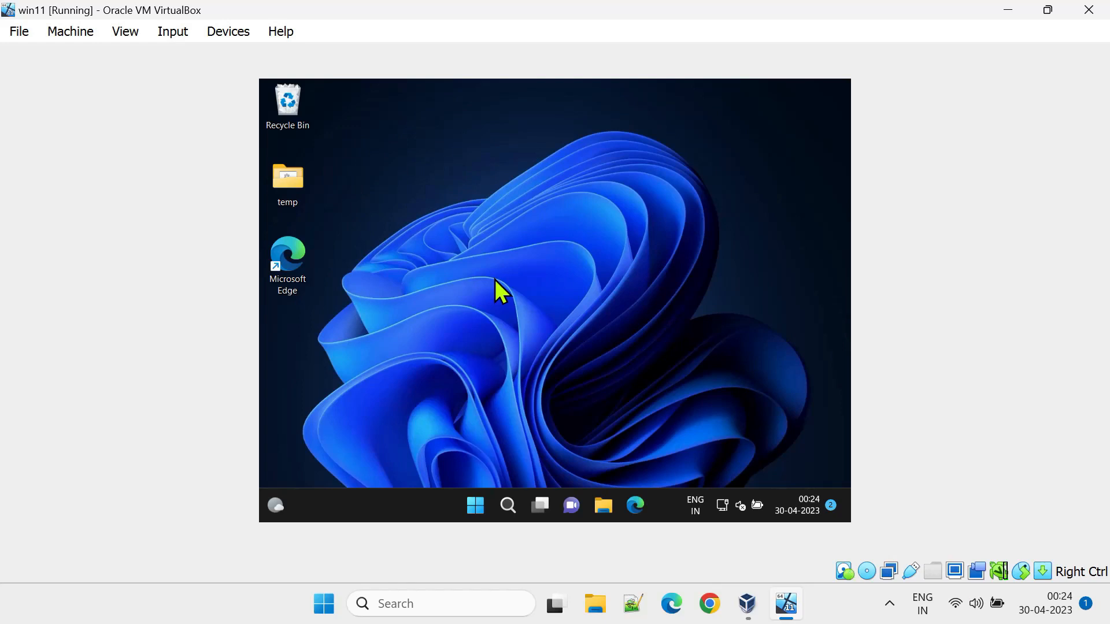
- Insert the Guest Additions CD image via Devices, opening its contents on drive D
click(227, 31)
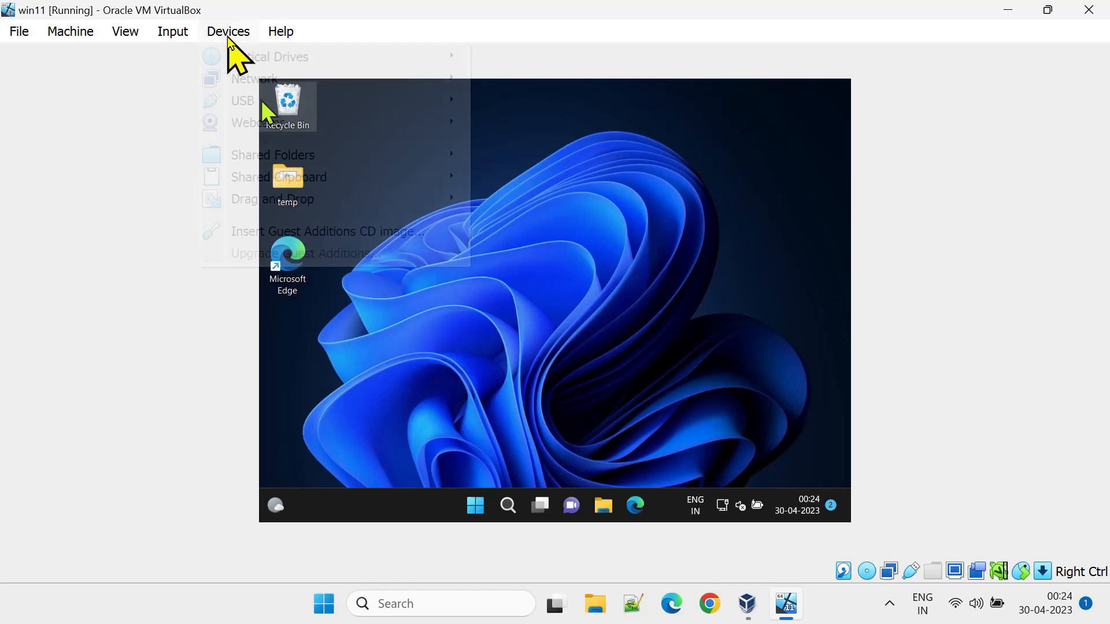
mouse_move(285, 237)
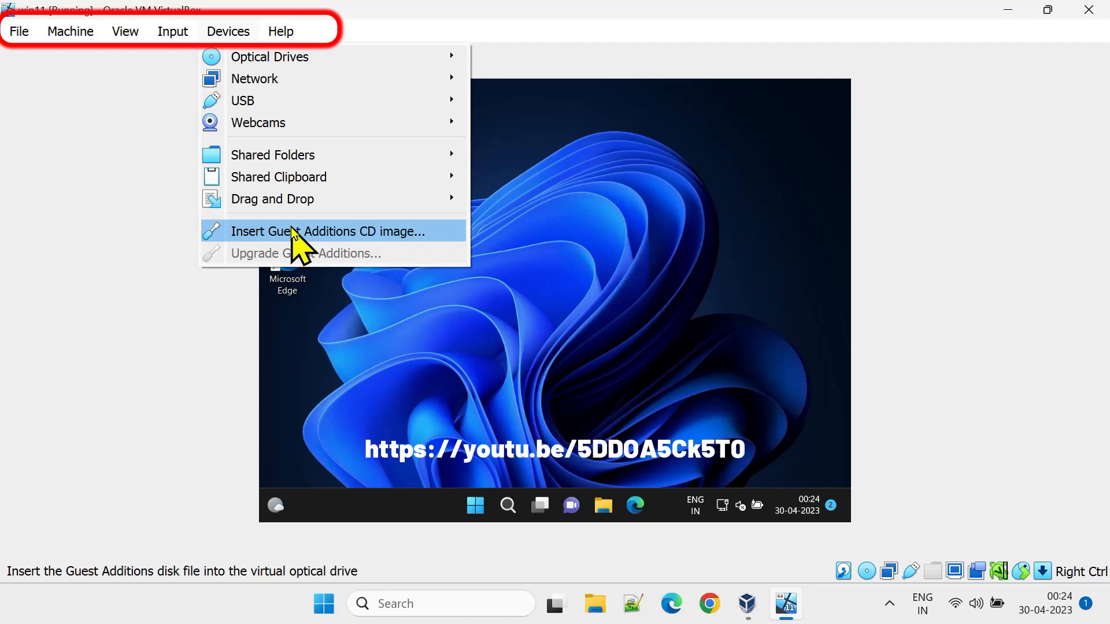
click(329, 231)
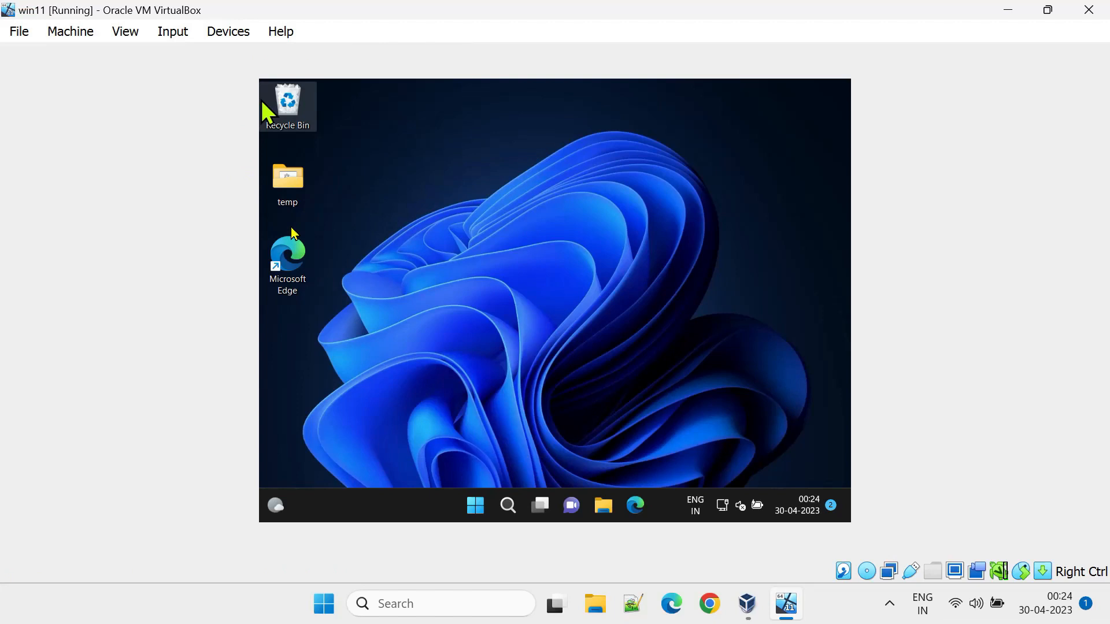
click(603, 505)
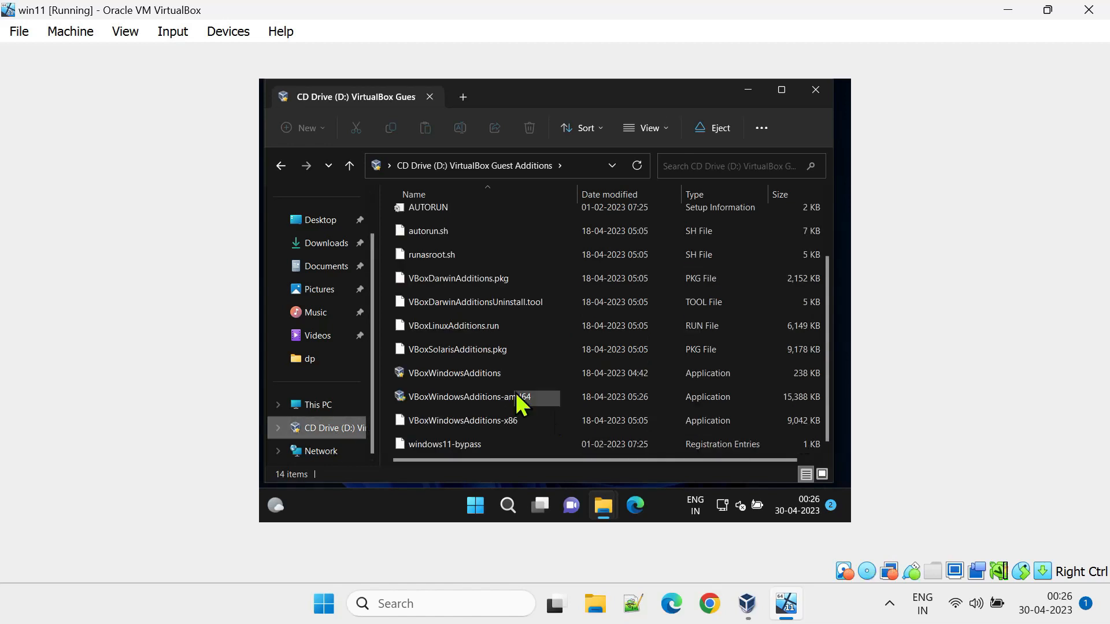
- Launch VBoxWindowsAdditions from the CD drive, approving the UAC prompt
click(453, 372)
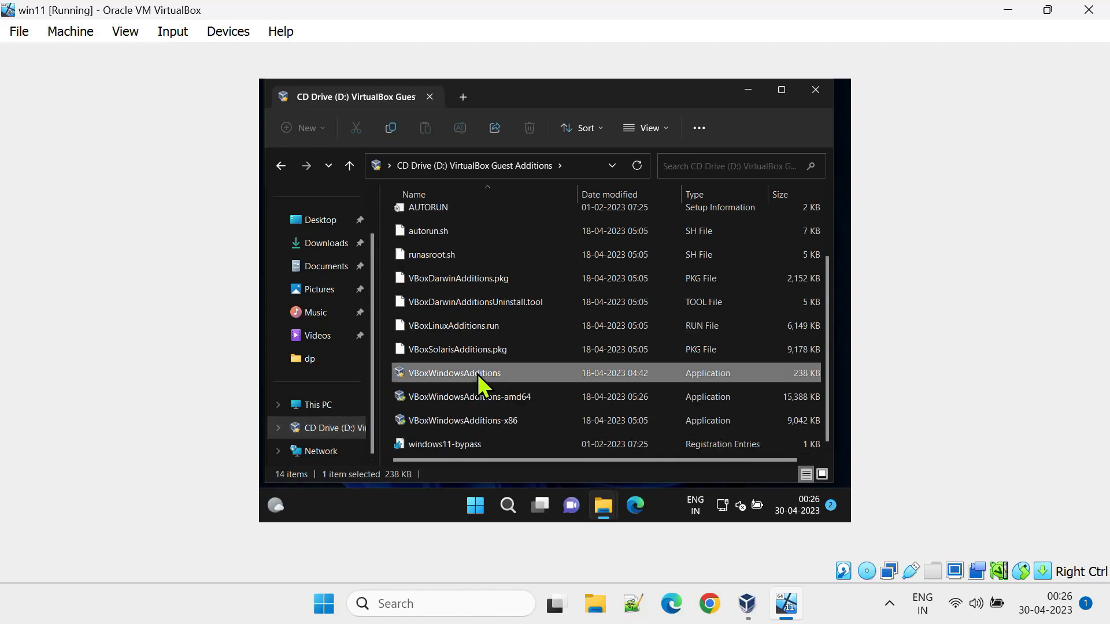
double_click(452, 372)
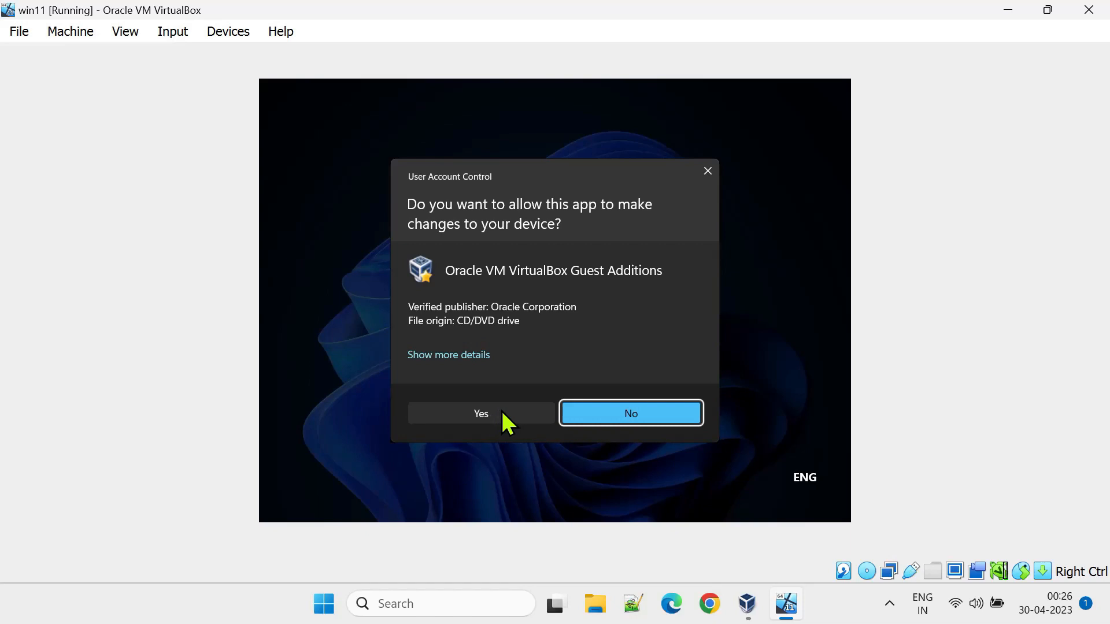
click(481, 413)
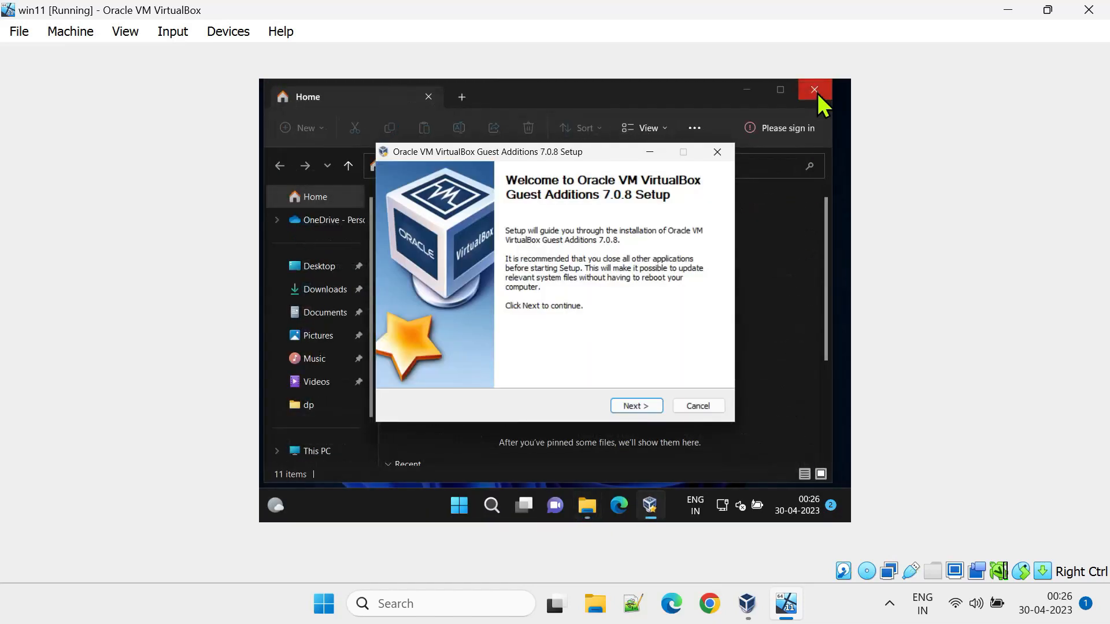
click(814, 89)
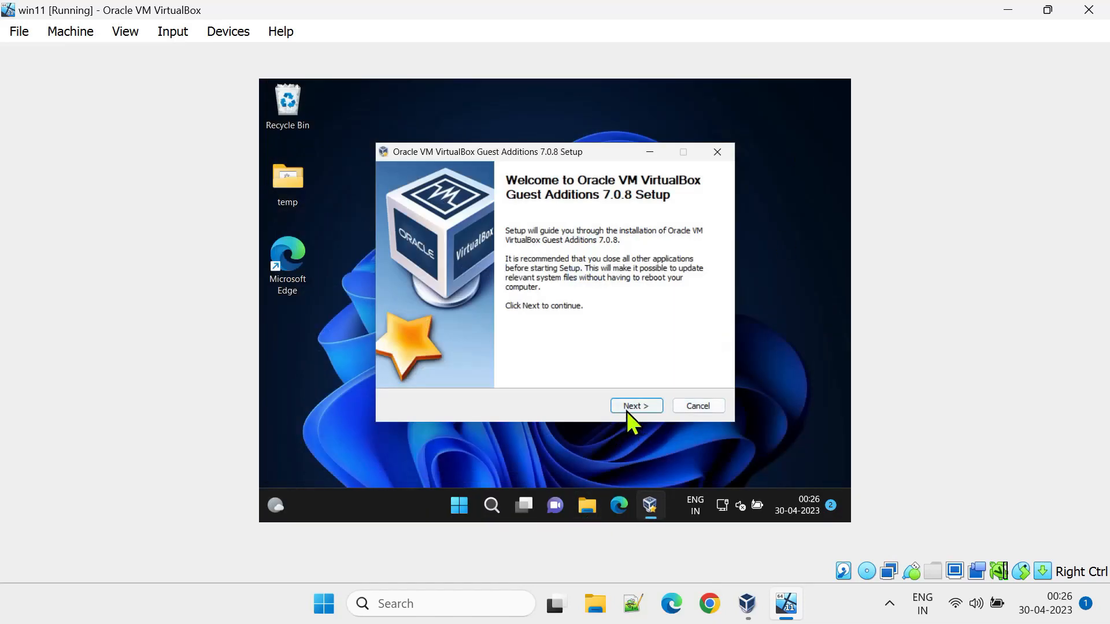
- Run the Guest Additions 7.0.8 setup through Install and finish with Reboot now
click(636, 406)
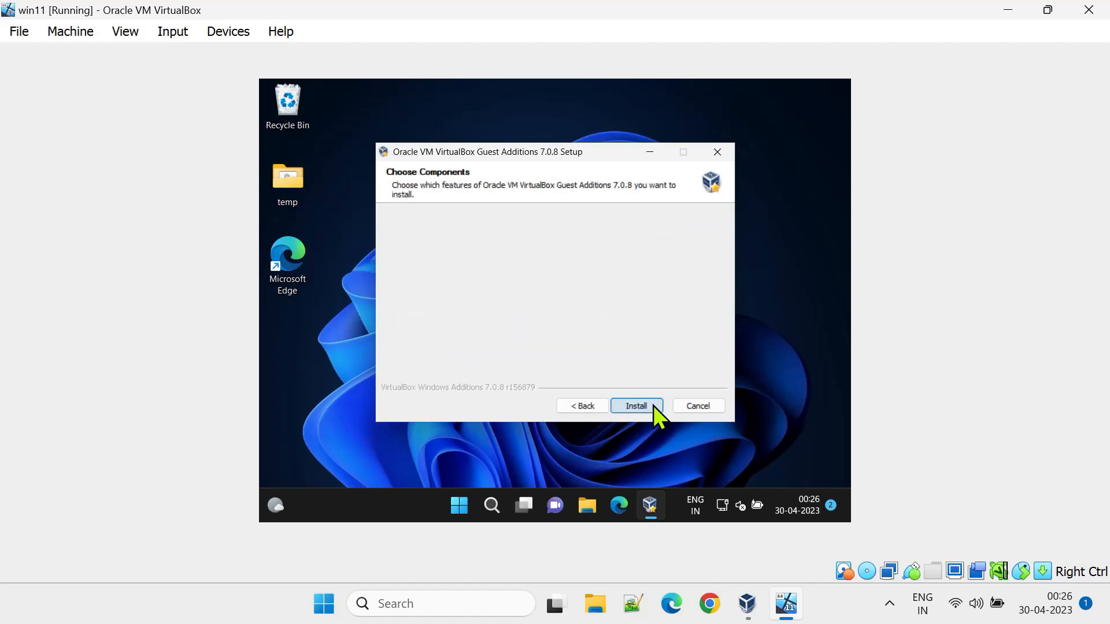
click(635, 406)
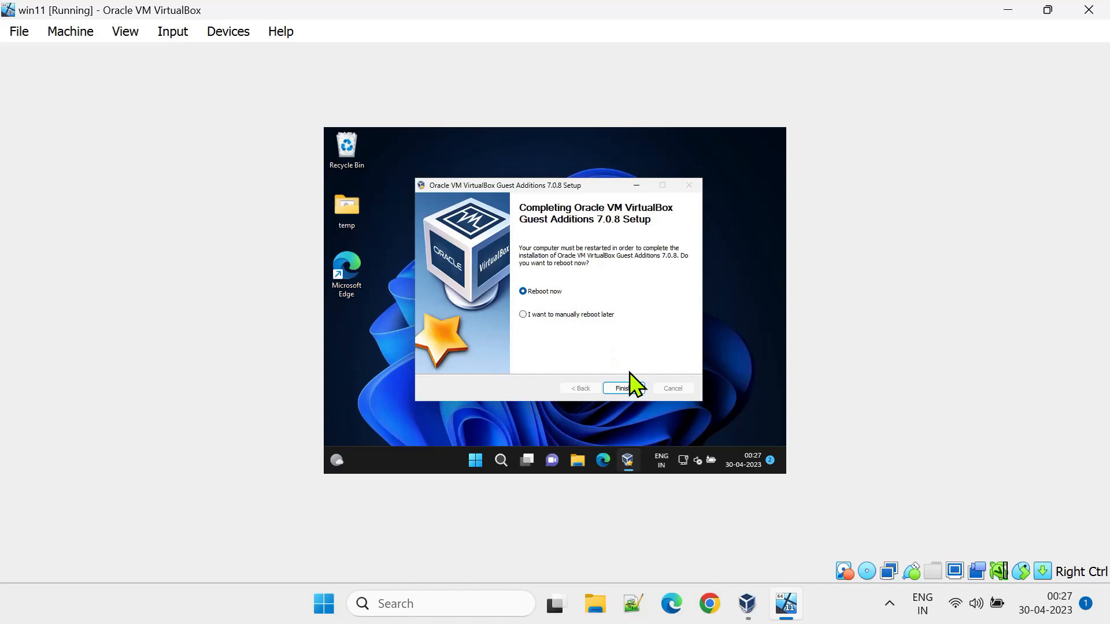
click(624, 389)
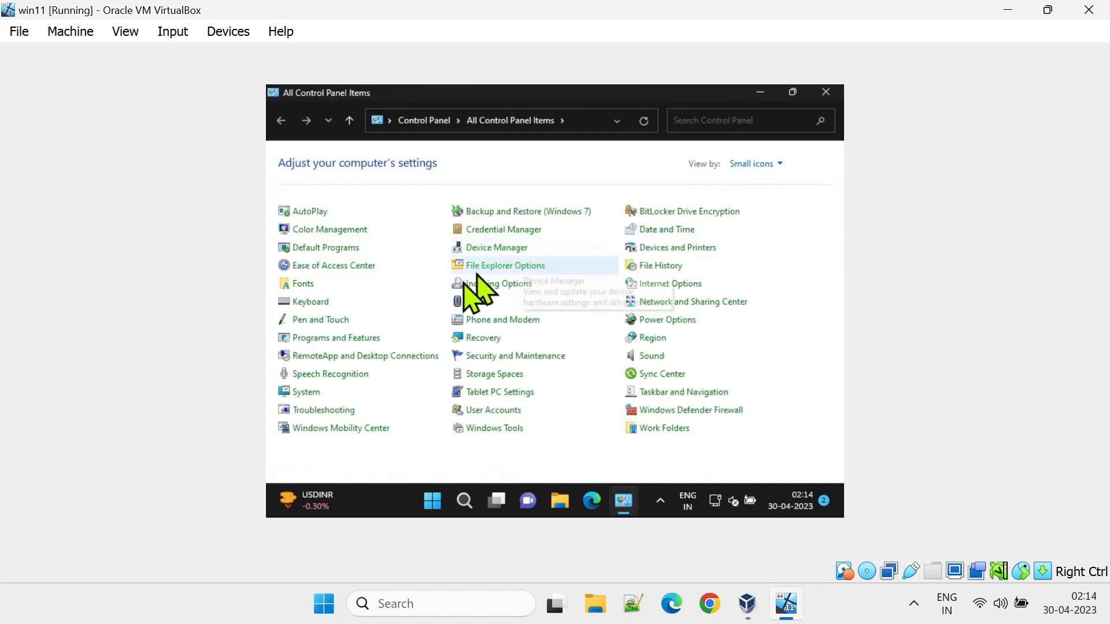
- Show Programs and Features listing Guest Additions 7.0.8 installed 30-04-2023
click(335, 338)
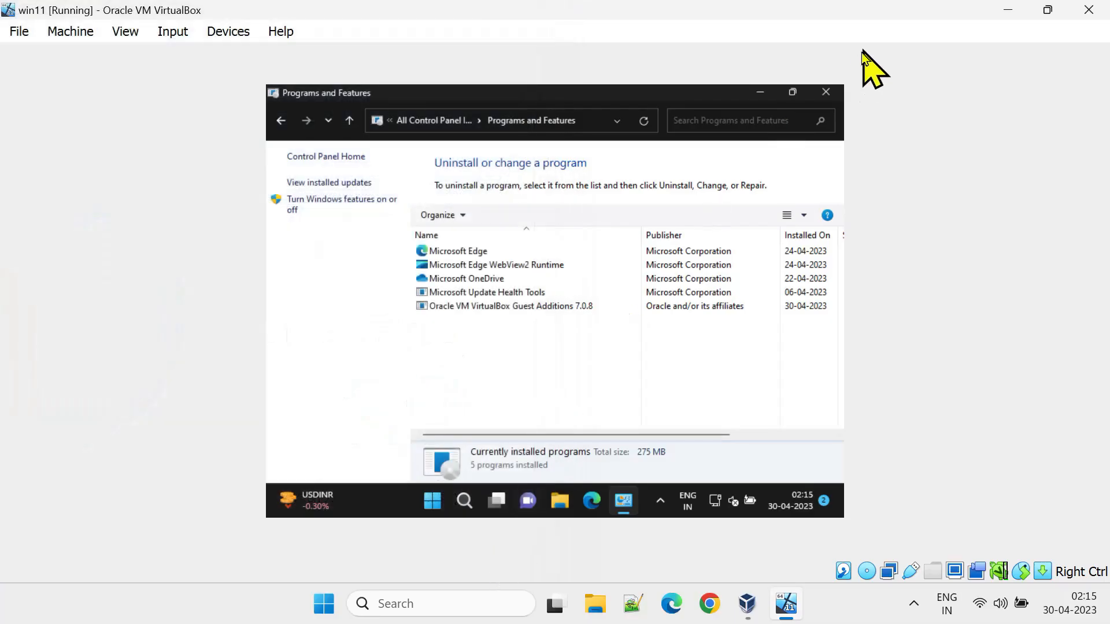
- Close Programs and Features and show View > Virtual Screen 1 resize options, 800x600 current
click(826, 93)
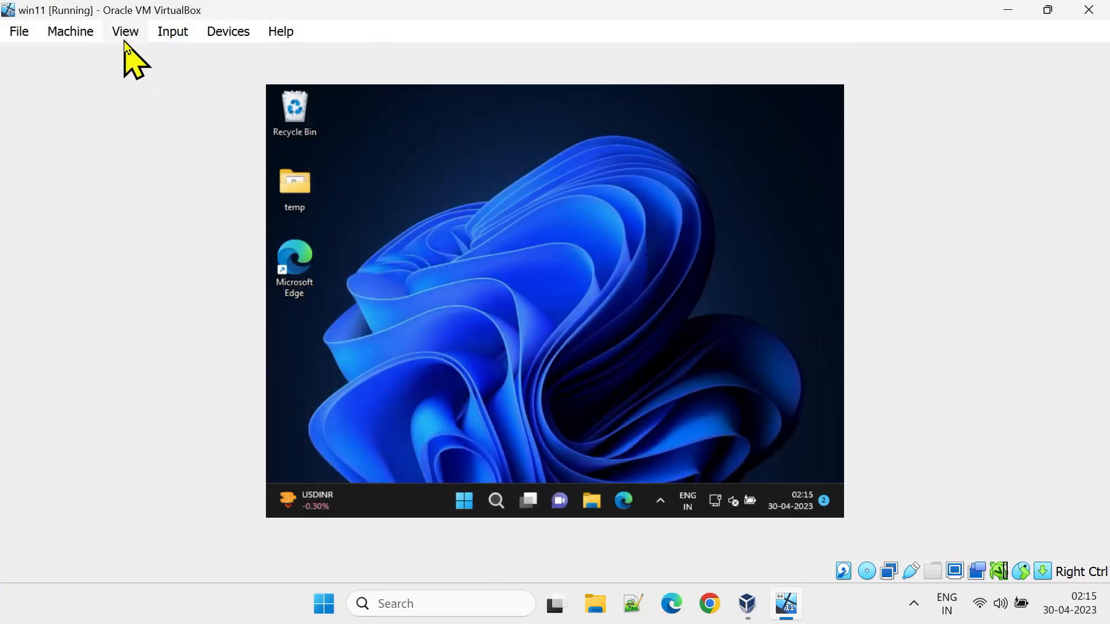
click(125, 31)
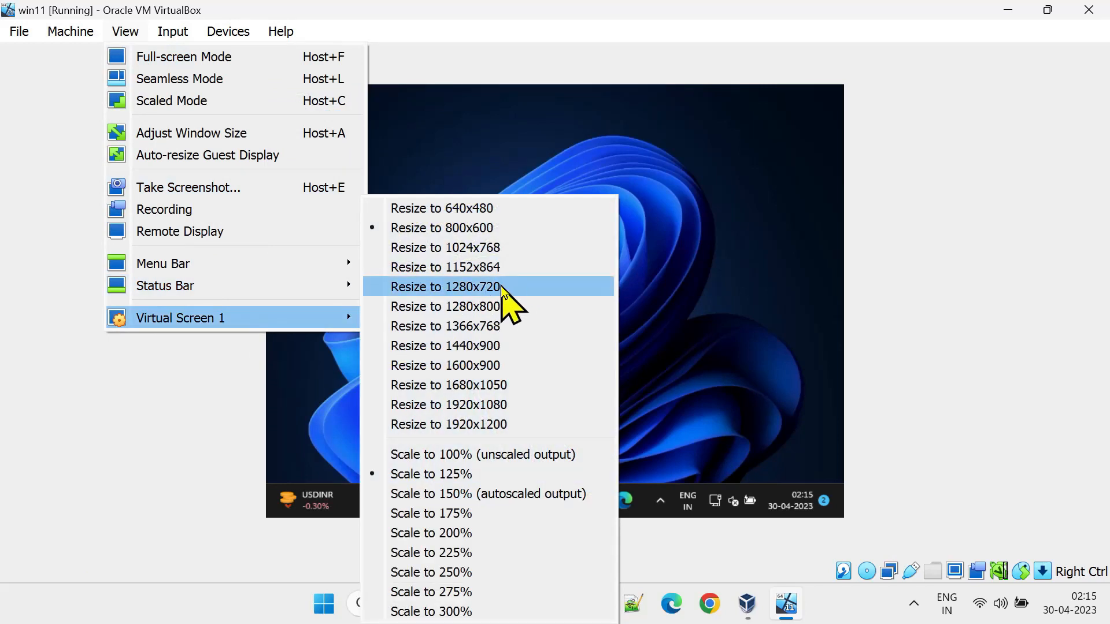